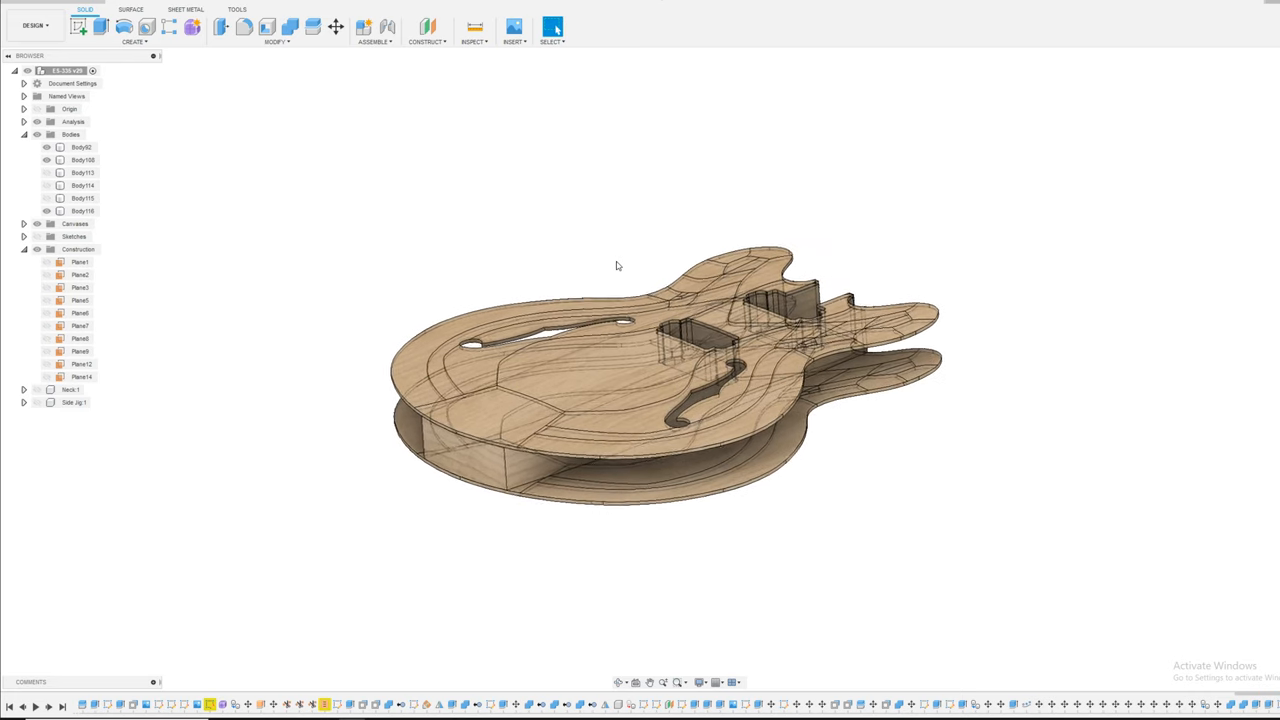
Orbit the guitar body and hide the top plate body in the Browser.
left_click_drag(616, 264, 446, 252)
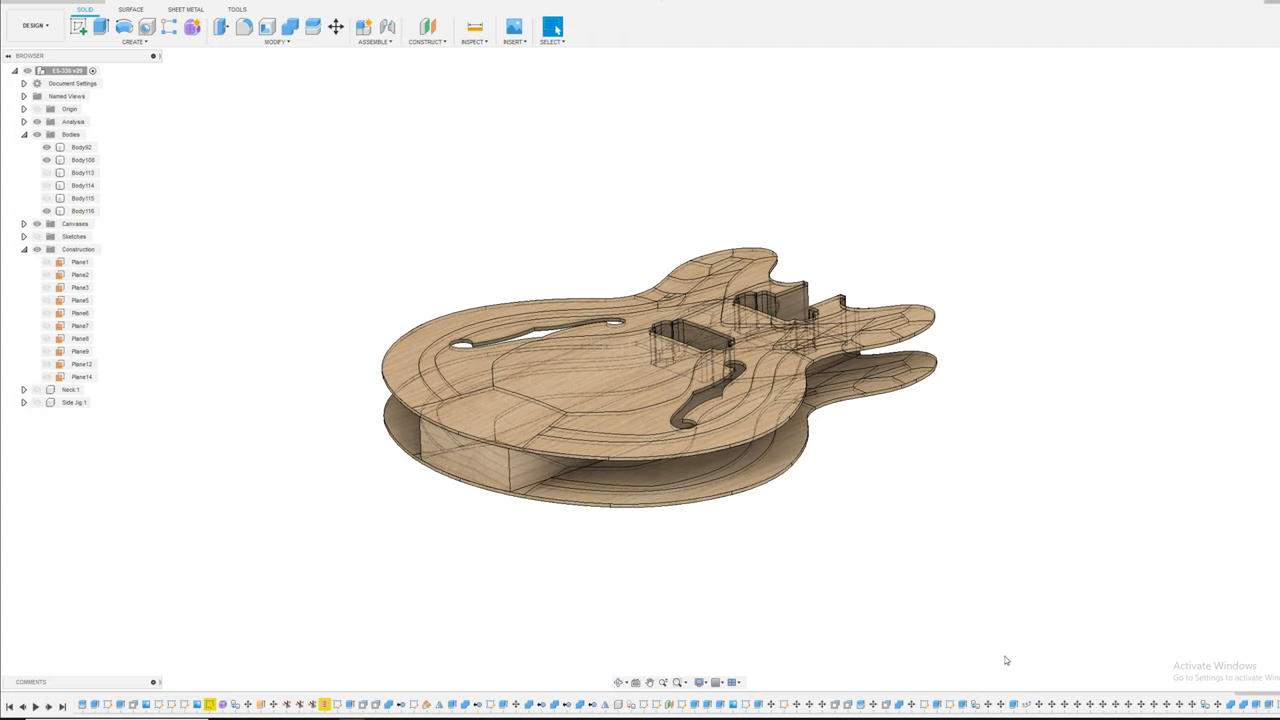
mouse_move(864, 602)
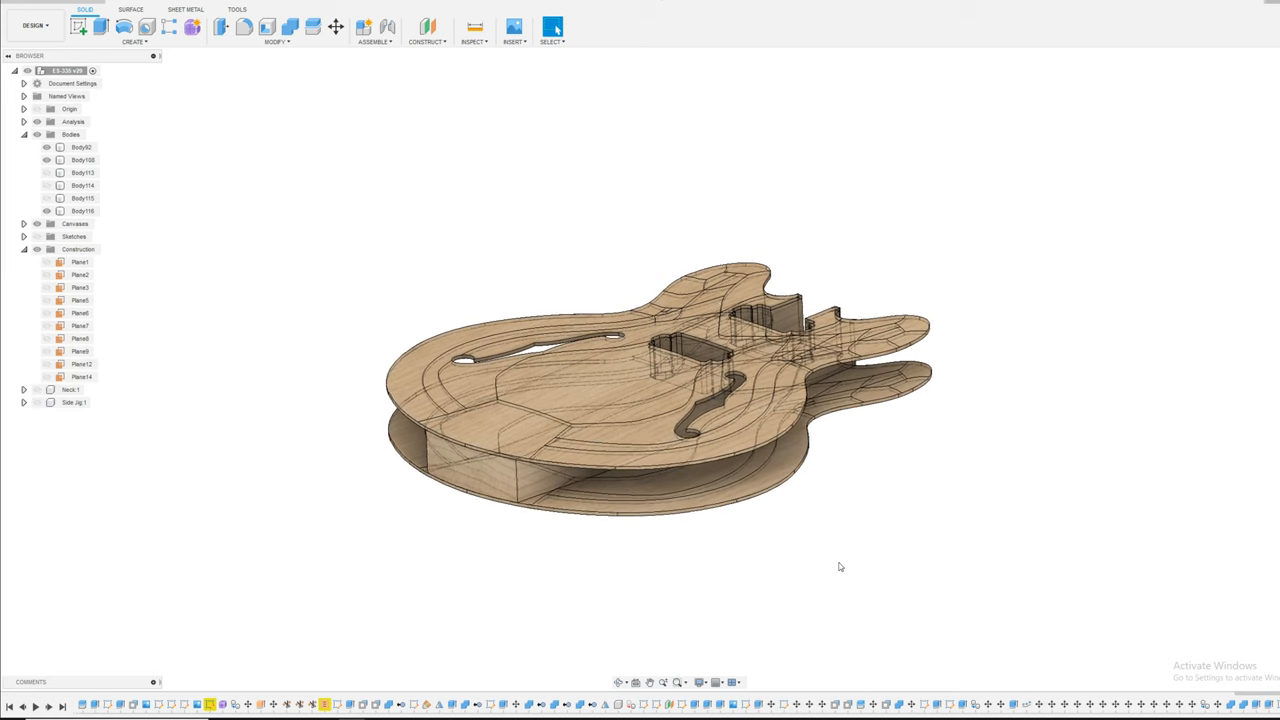
left_click_drag(840, 568, 672, 584)
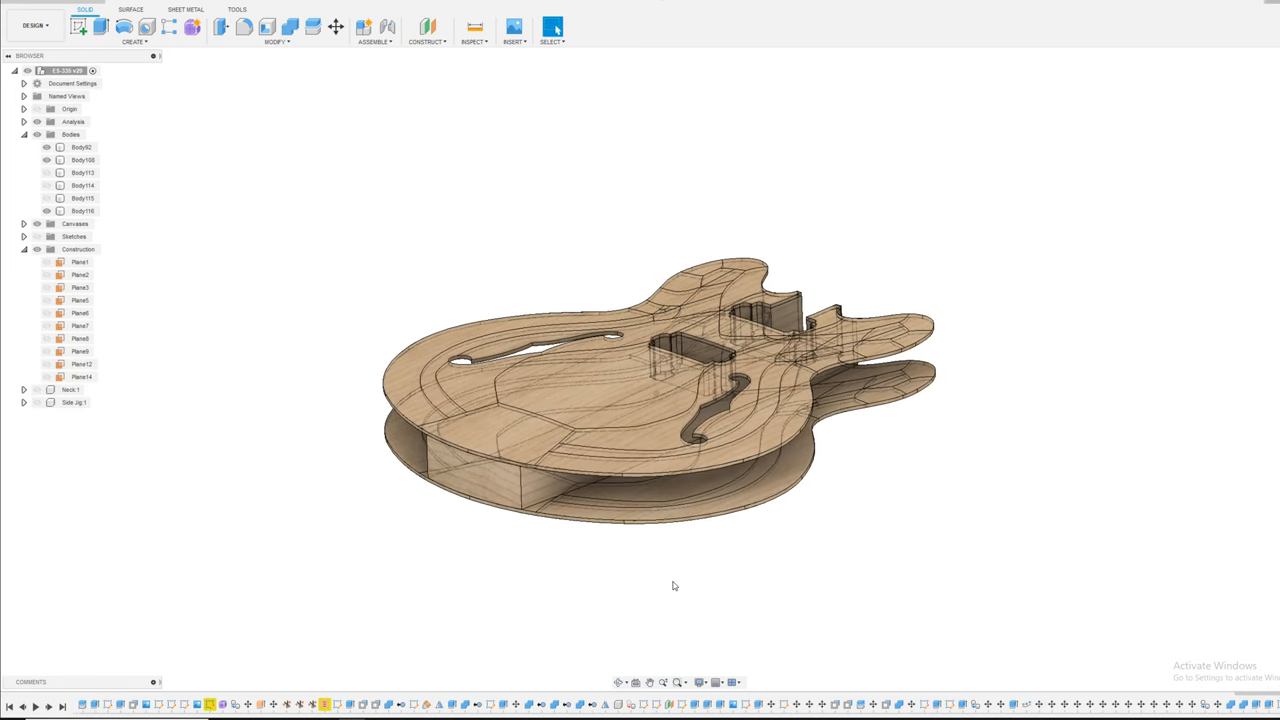
left_click_drag(672, 586, 684, 600)
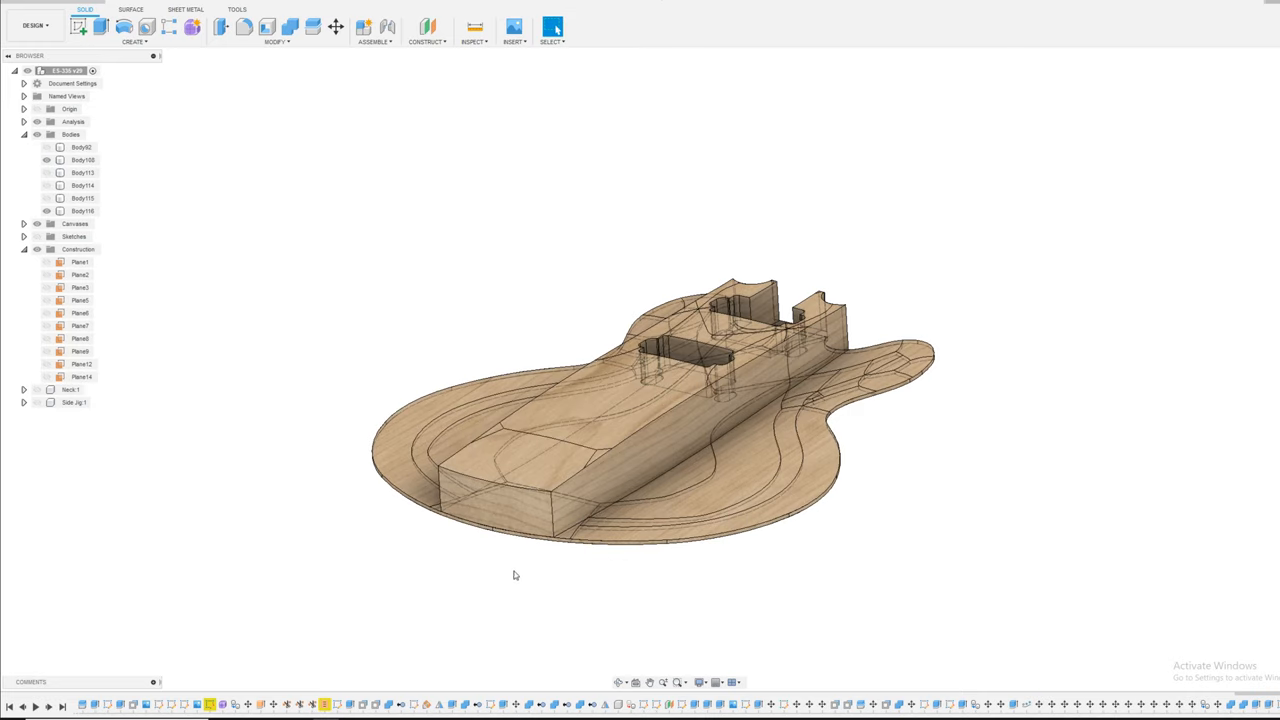
mouse_move(552, 556)
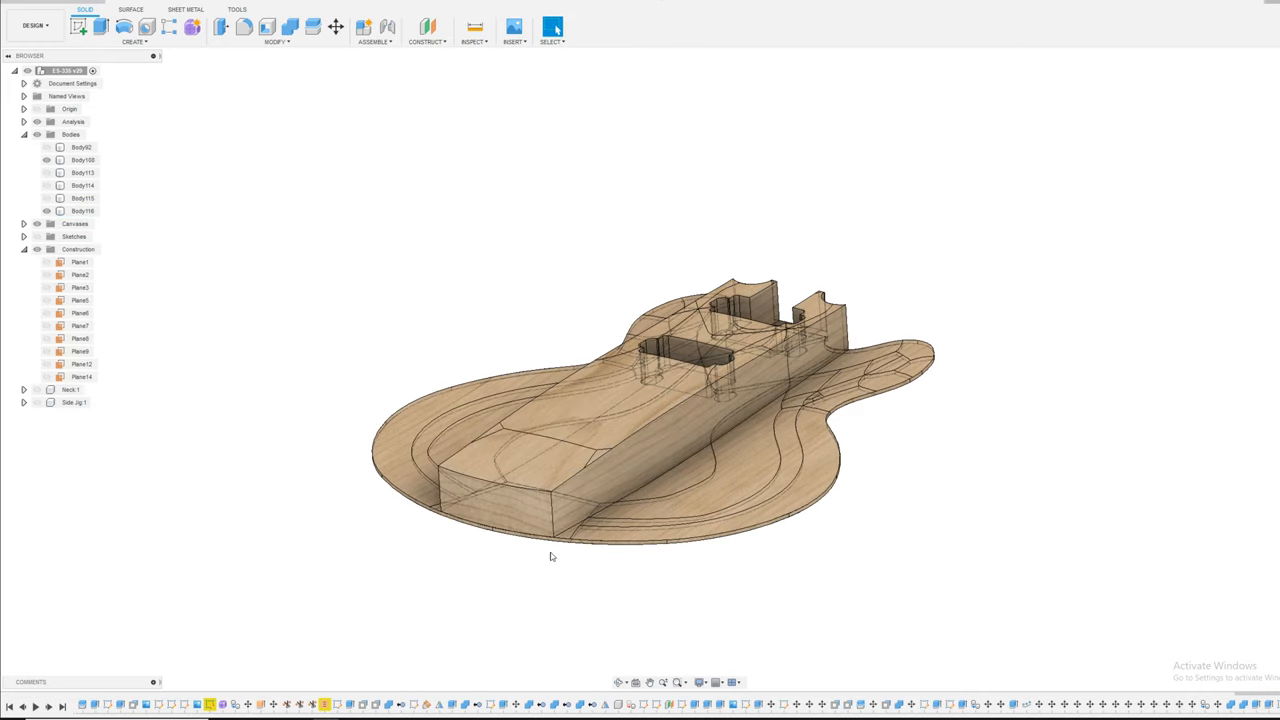
mouse_move(380, 548)
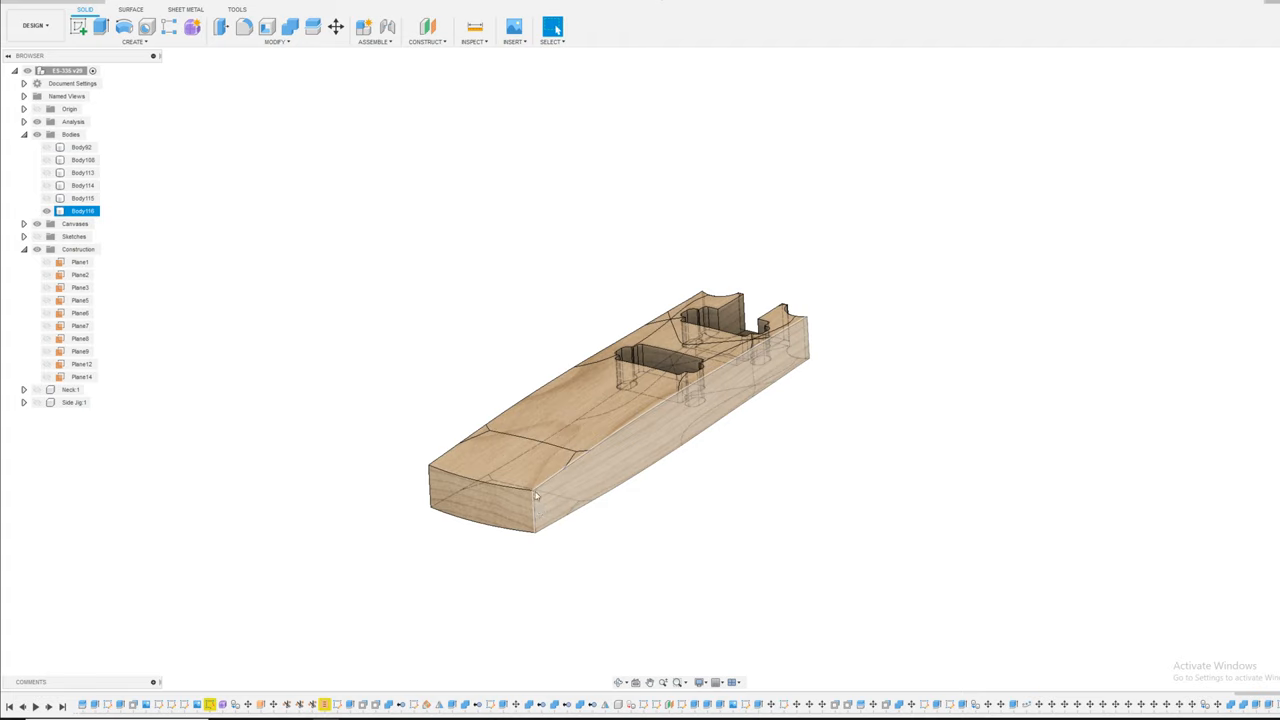
left_click(760, 472)
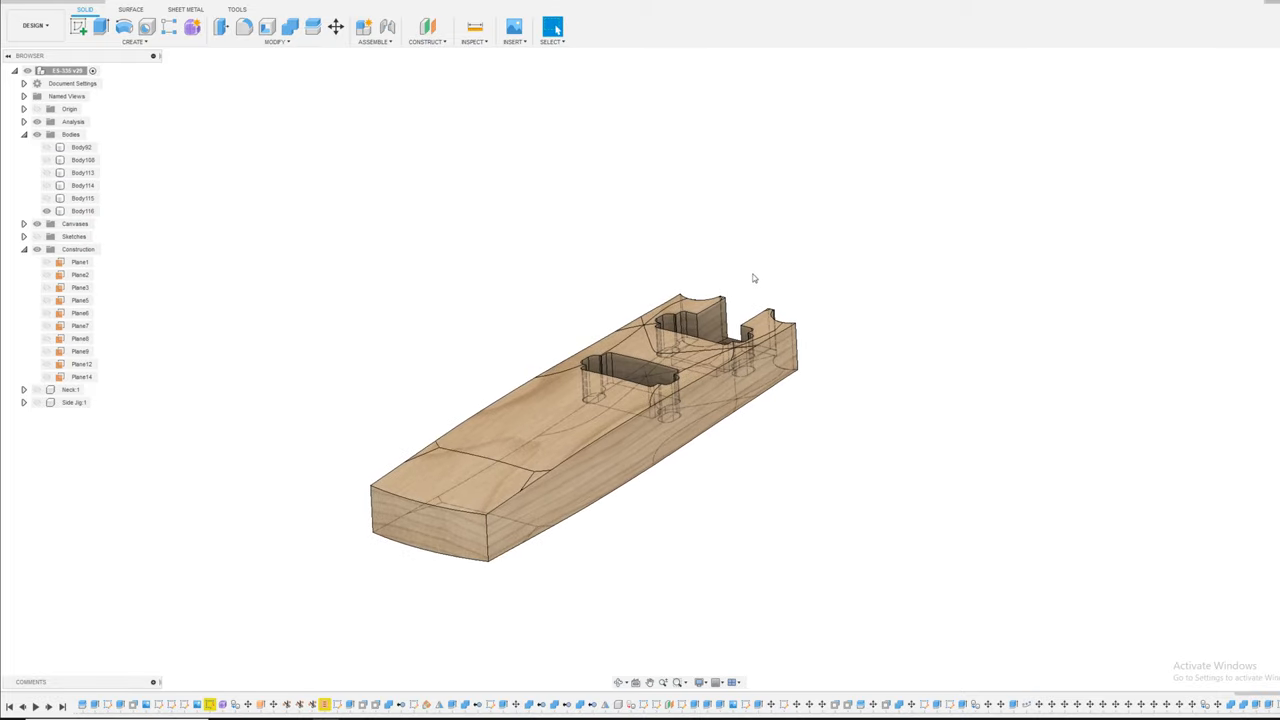
mouse_move(746, 254)
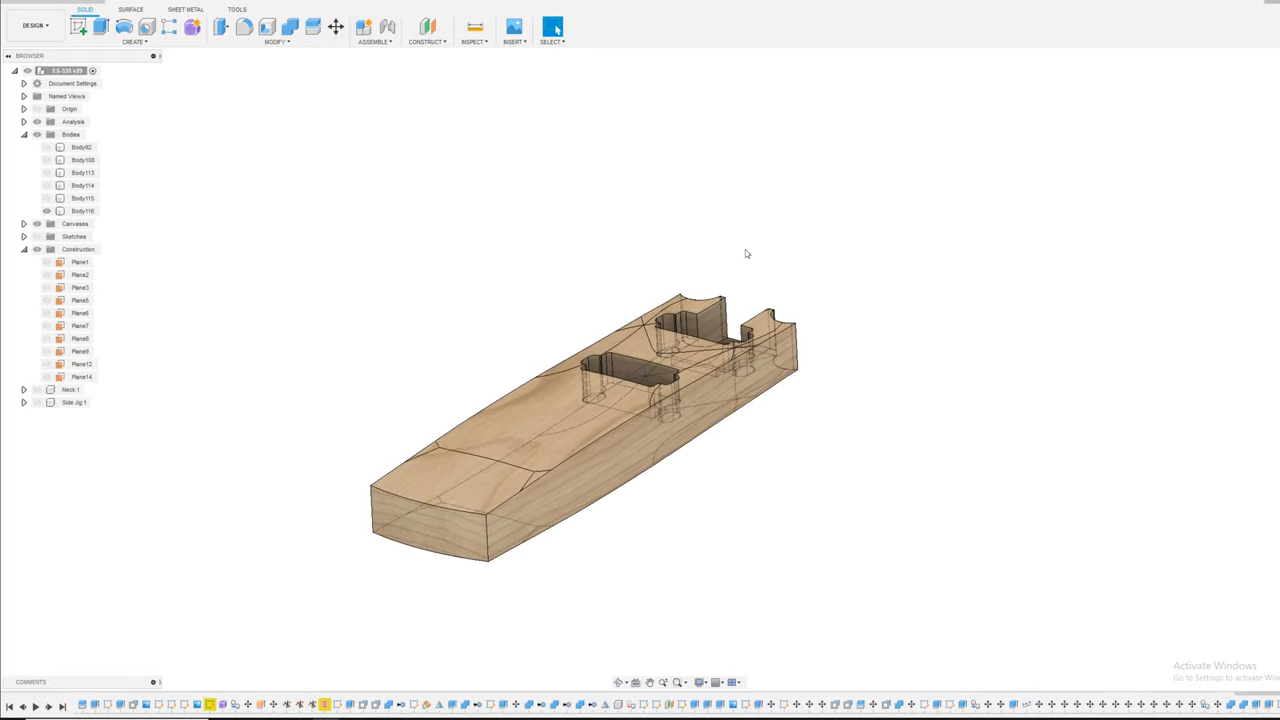
mouse_move(728, 492)
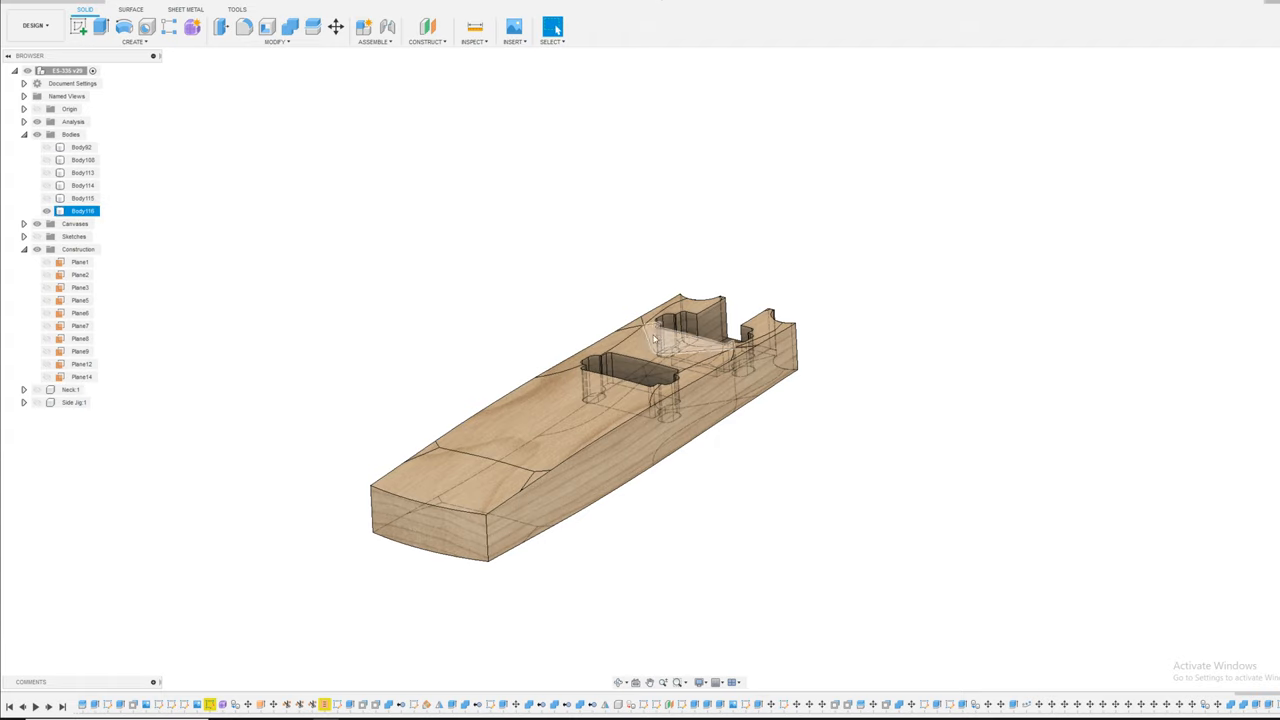
left_click(588, 332)
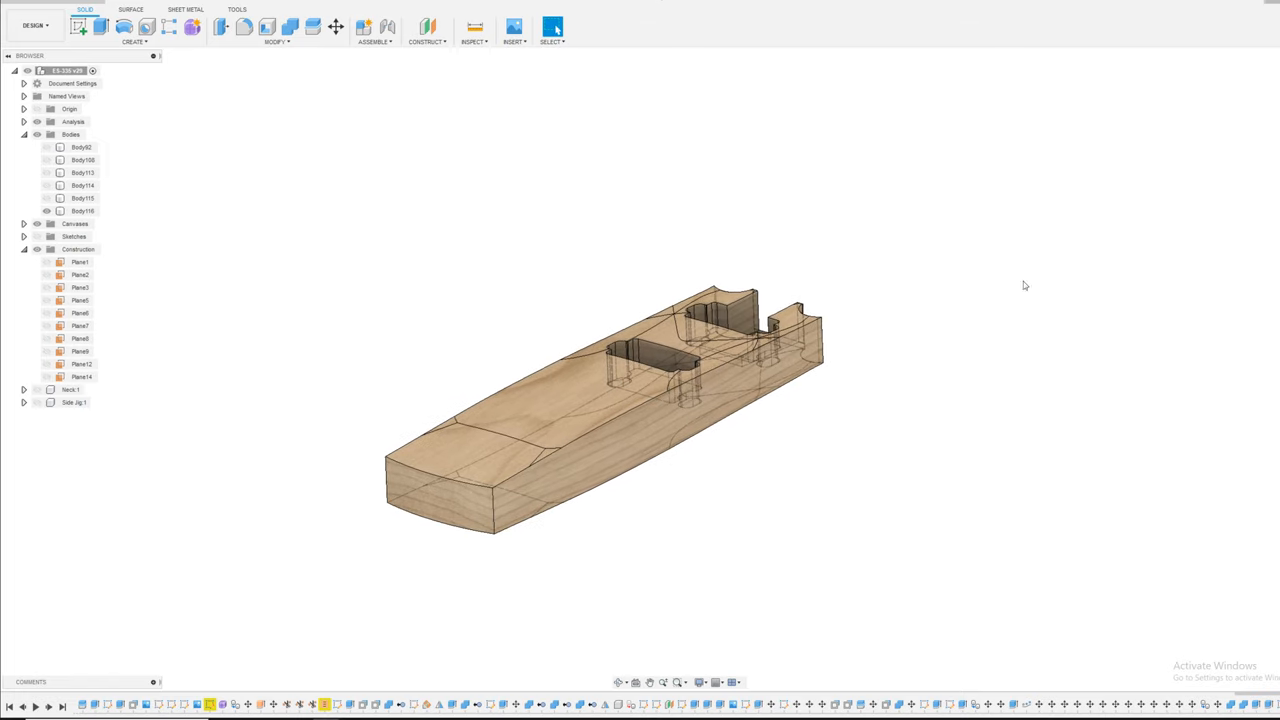
mouse_move(1062, 380)
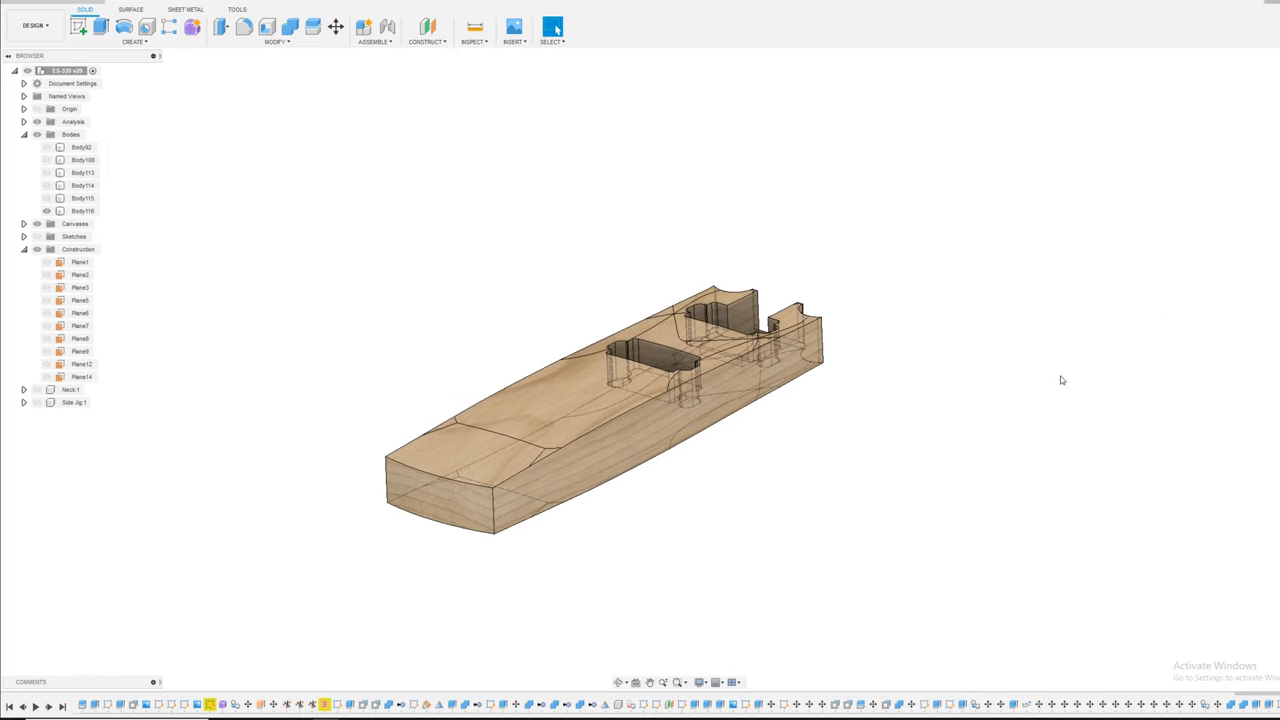
mouse_move(1168, 324)
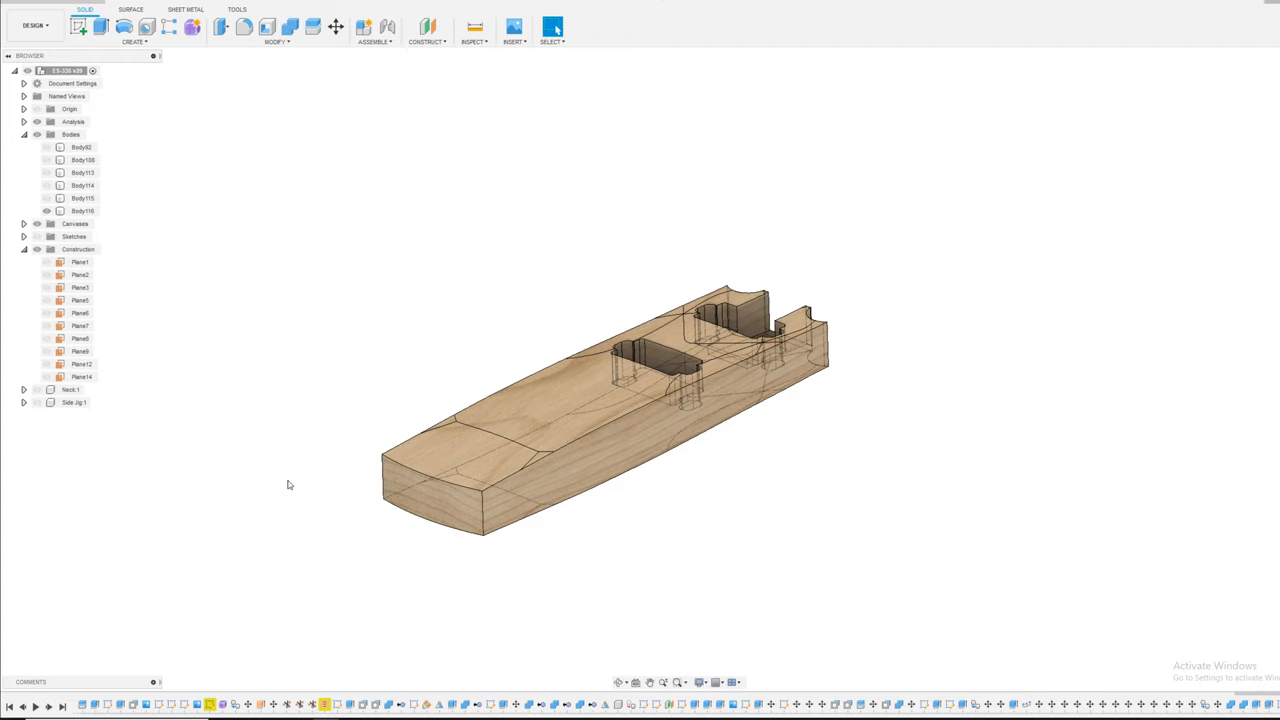
left_click(84, 212)
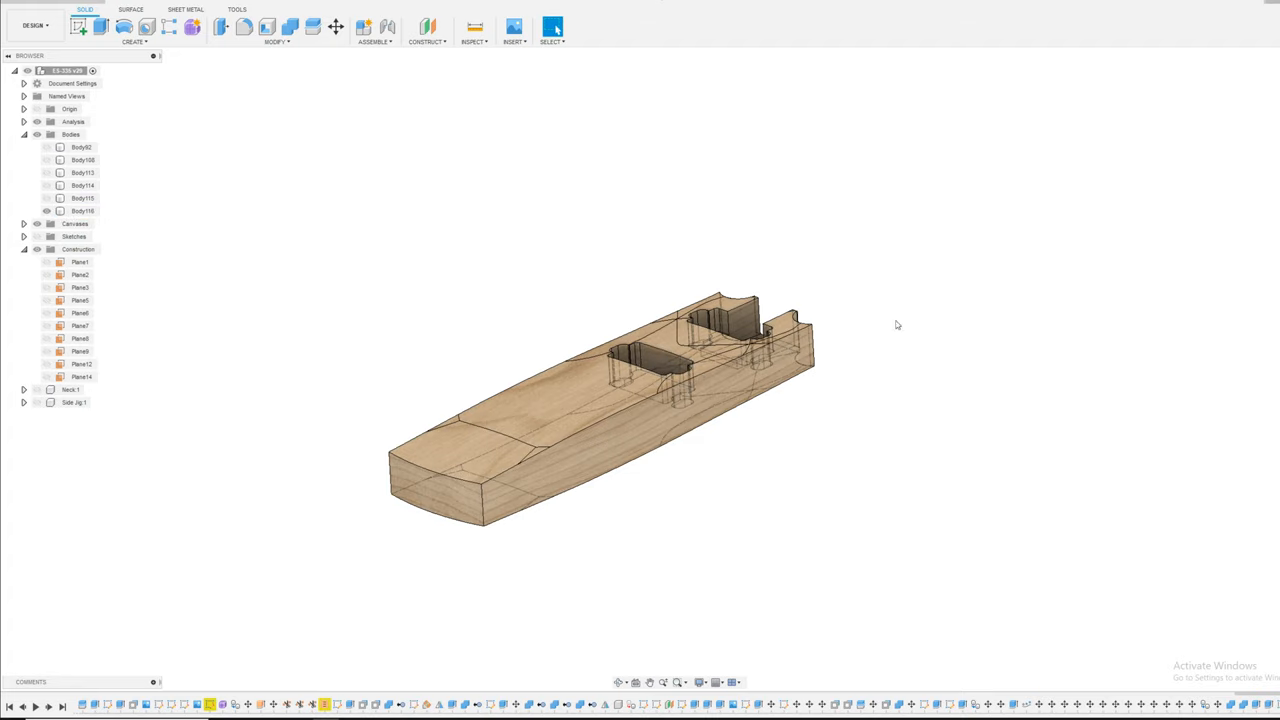
mouse_move(760, 290)
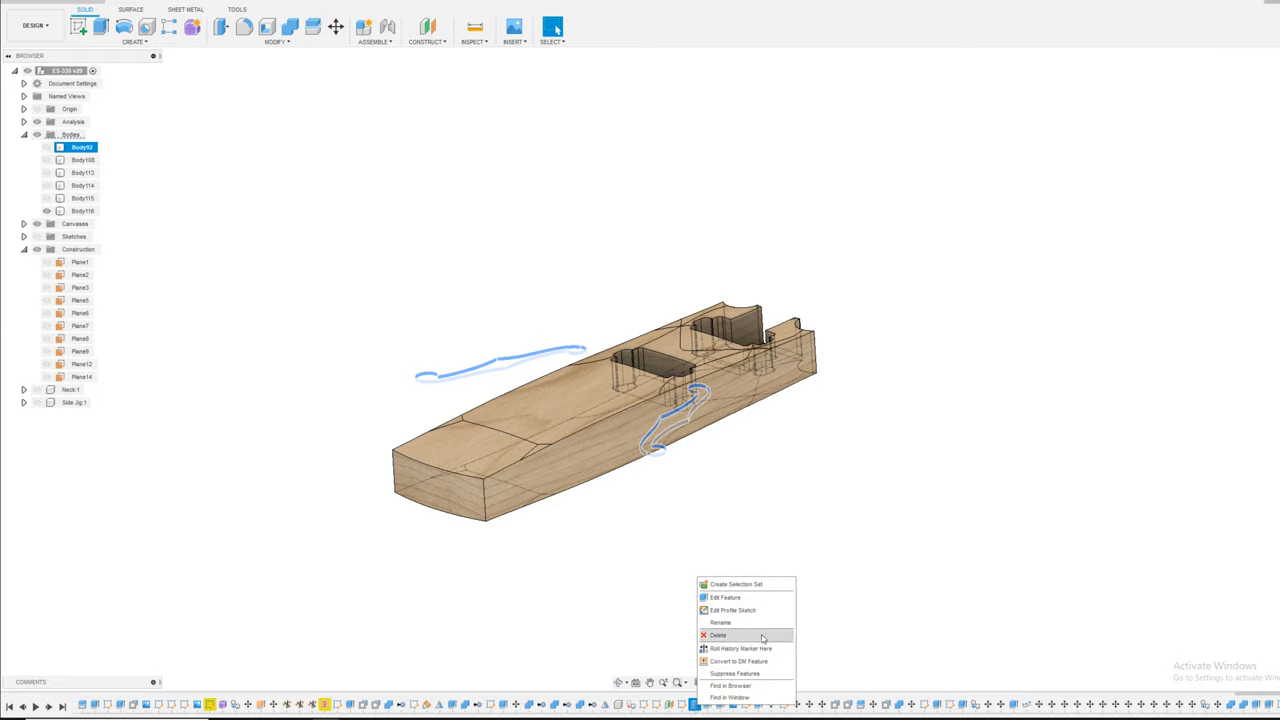
Delete the cavity-cutting features from the timeline history.
left_click(718, 636)
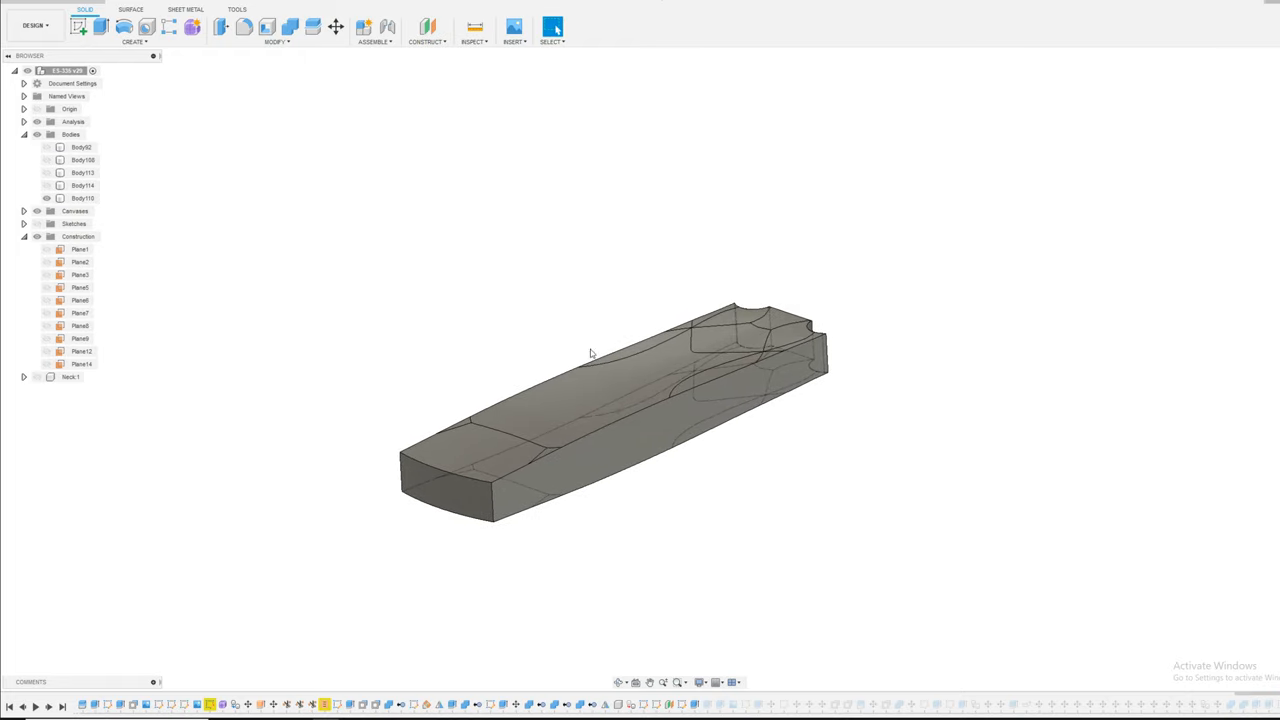
left_click_drag(590, 352, 656, 330)
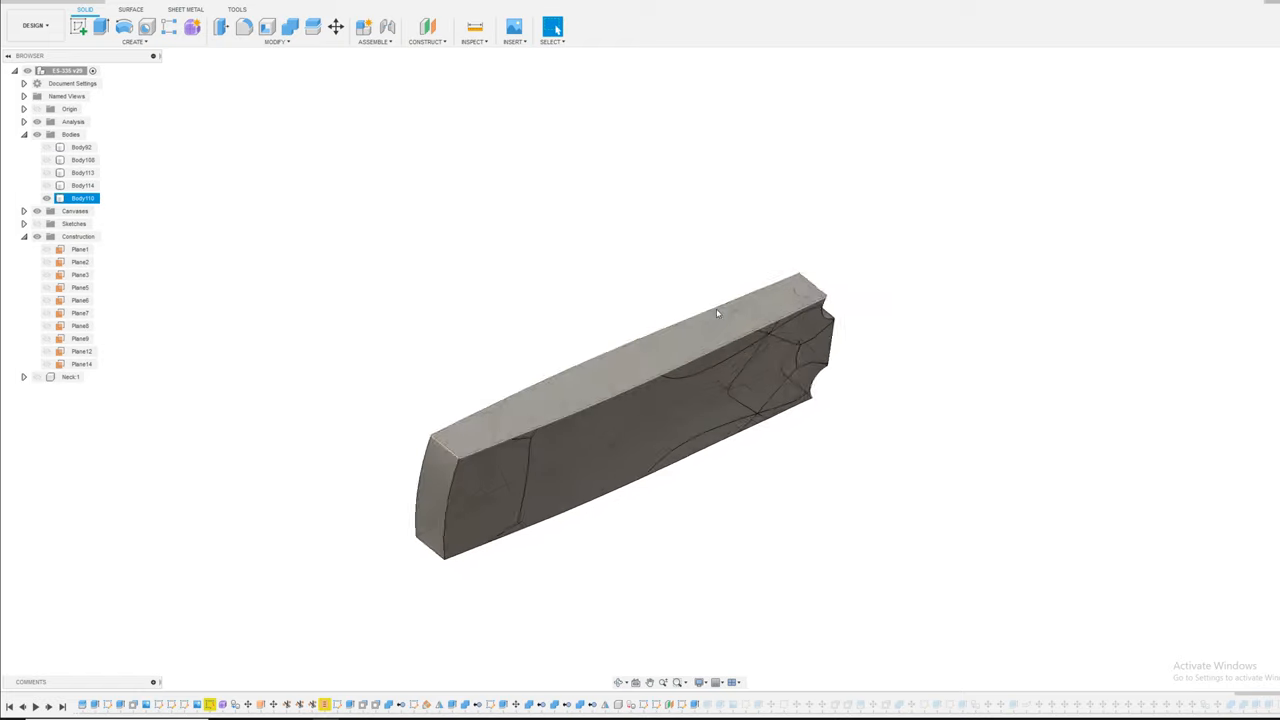
left_click_drag(716, 312, 672, 456)
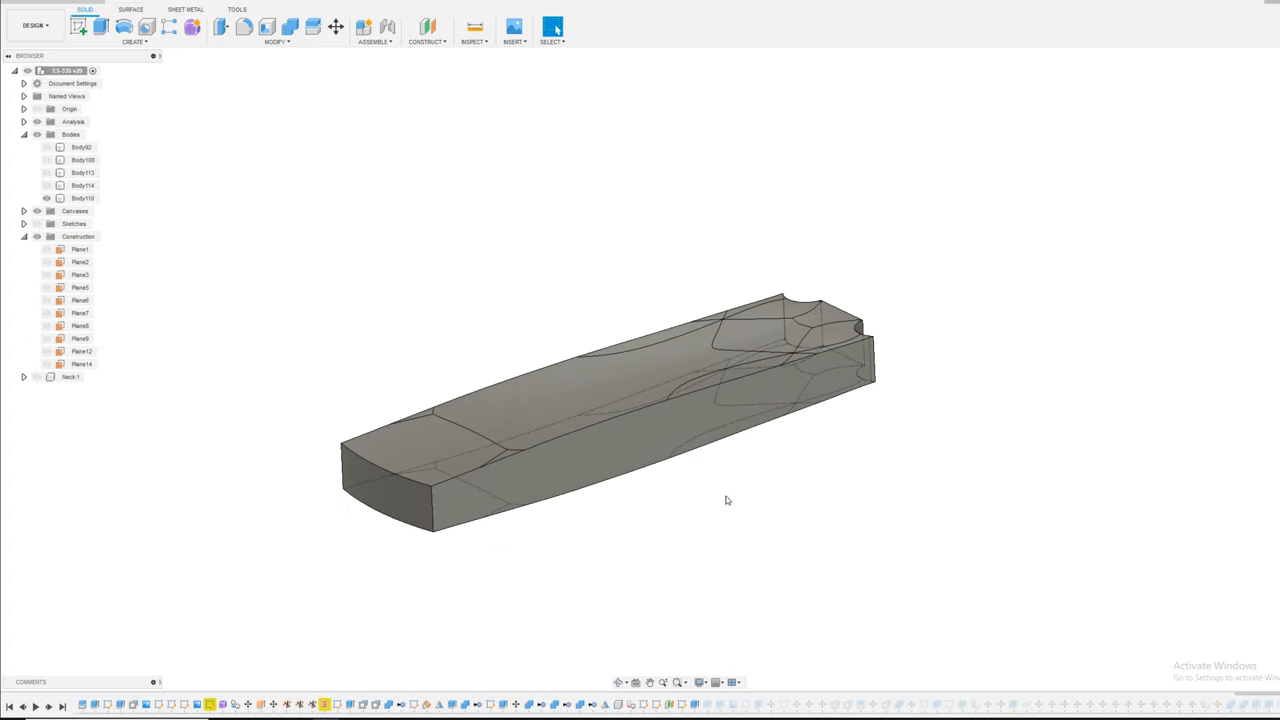
mouse_move(748, 524)
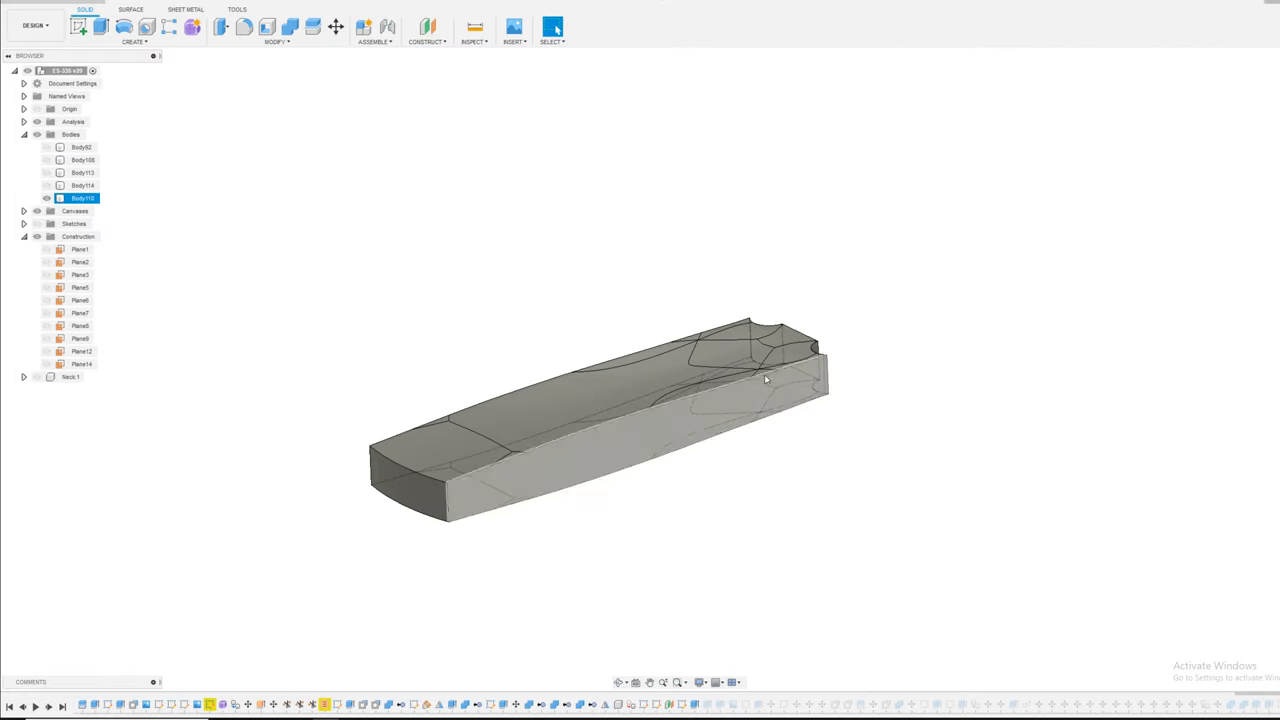
left_click(892, 478)
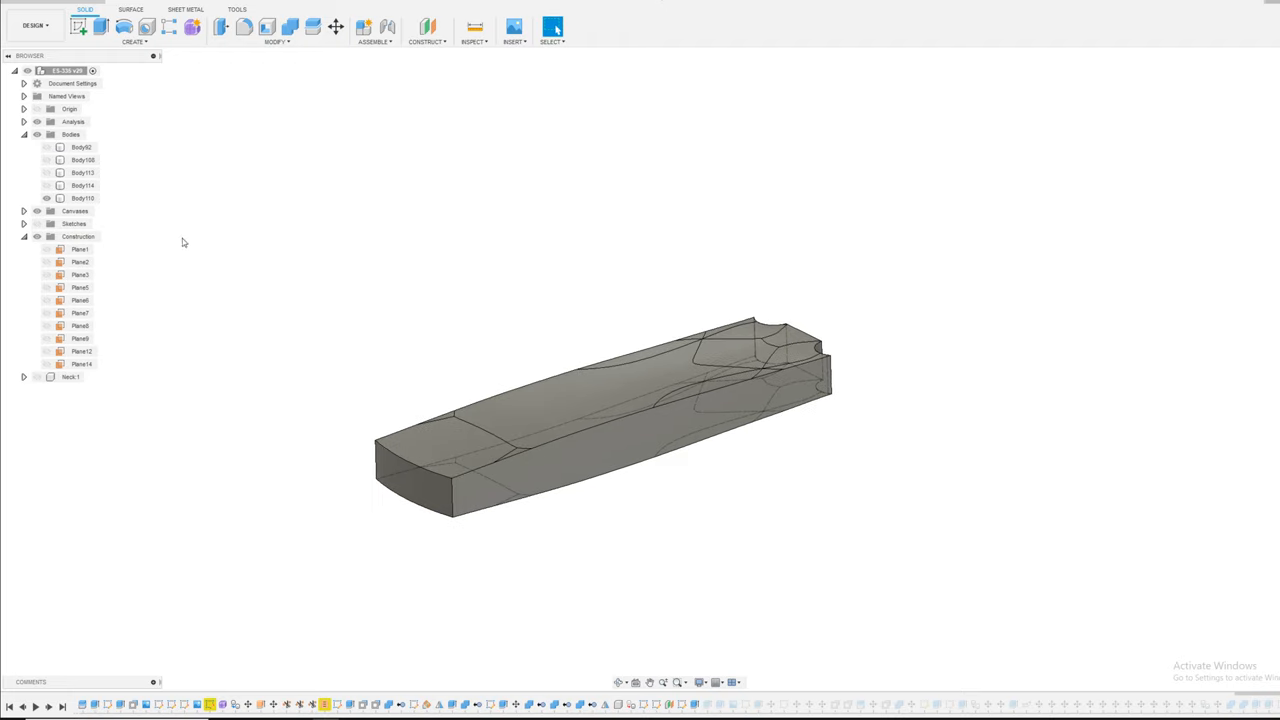
mouse_move(428, 42)
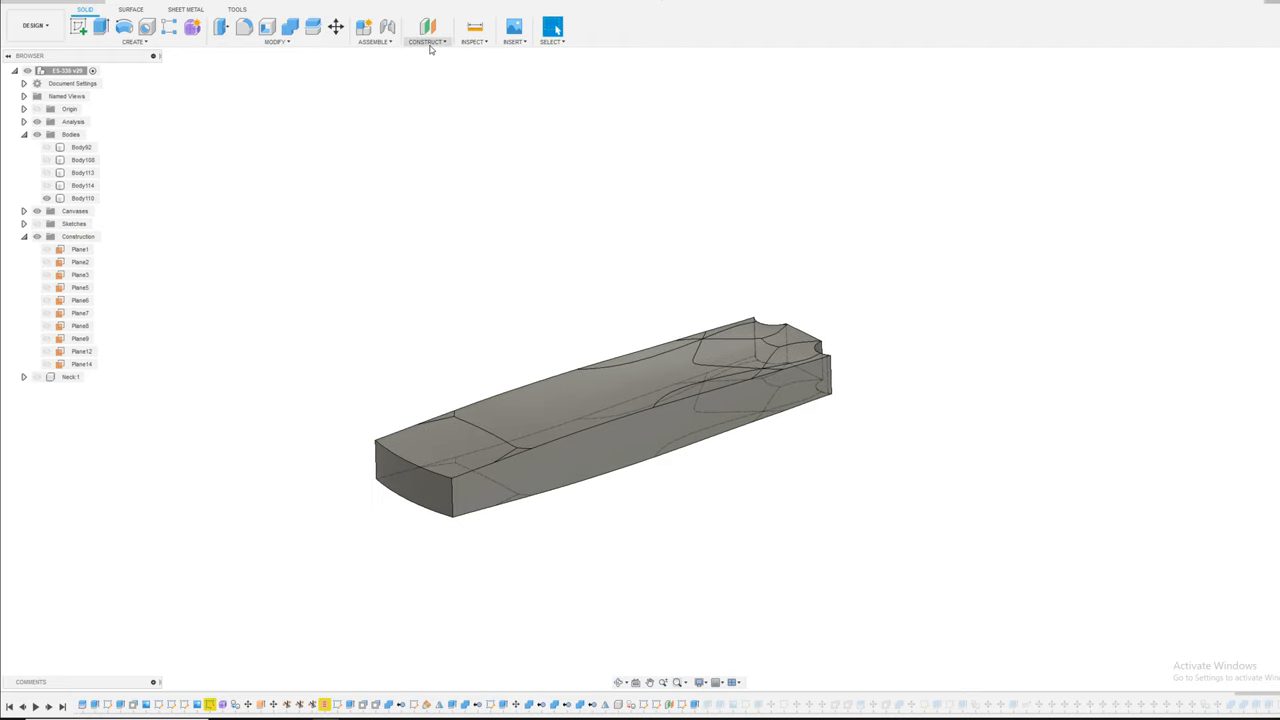
Create an offset construction plane pushed out from the block's end face.
left_click(428, 28)
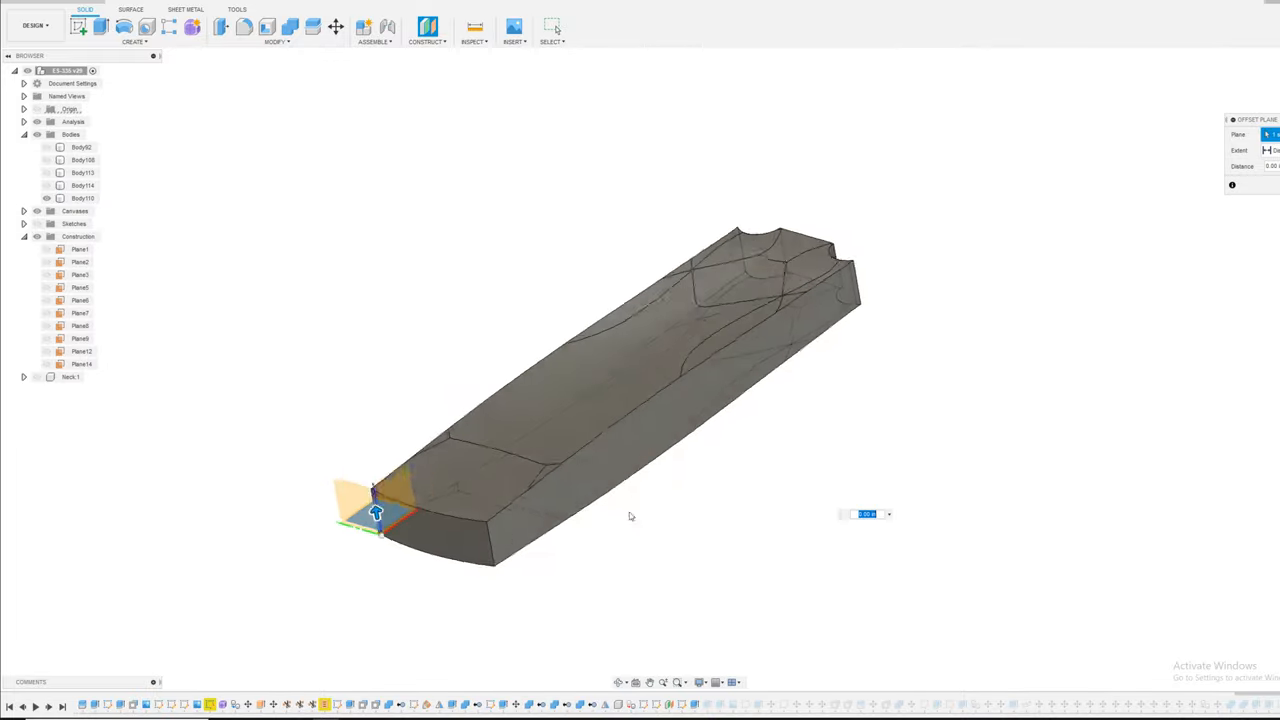
left_click_drag(376, 500, 300, 344)
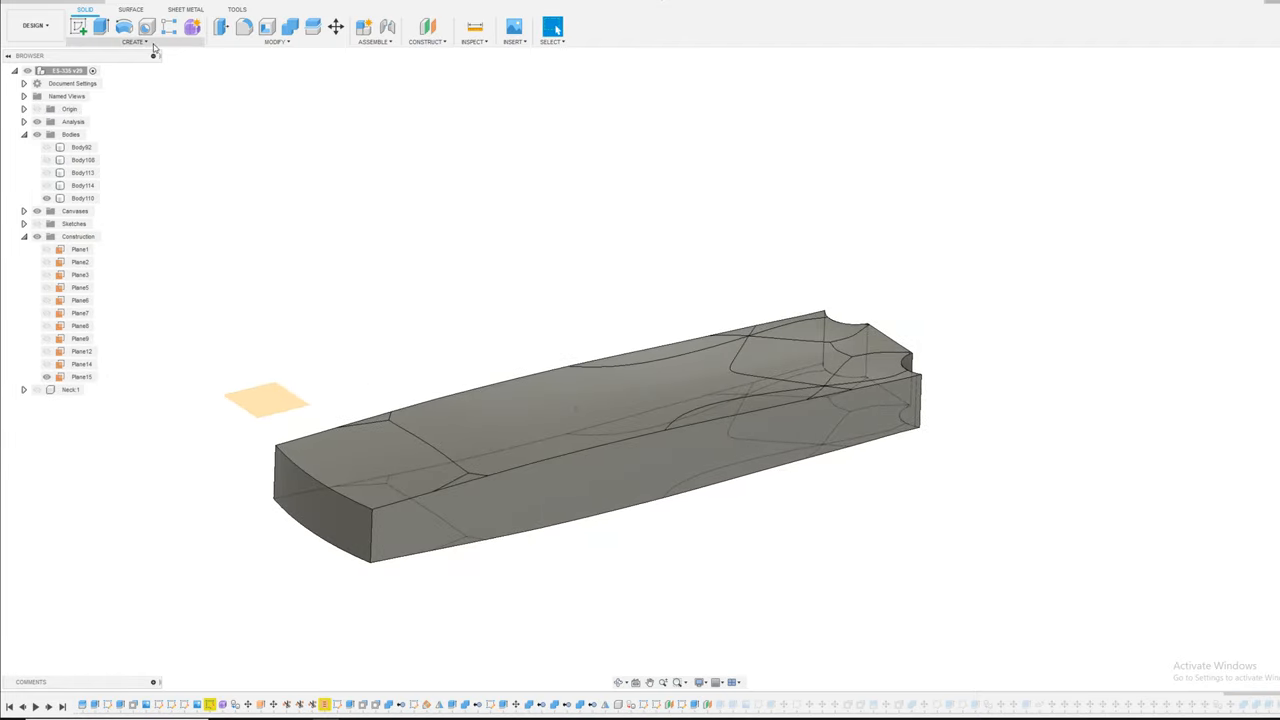
Start a sketch on the plane above the block and project the block's top edges into it.
left_click(82, 376)
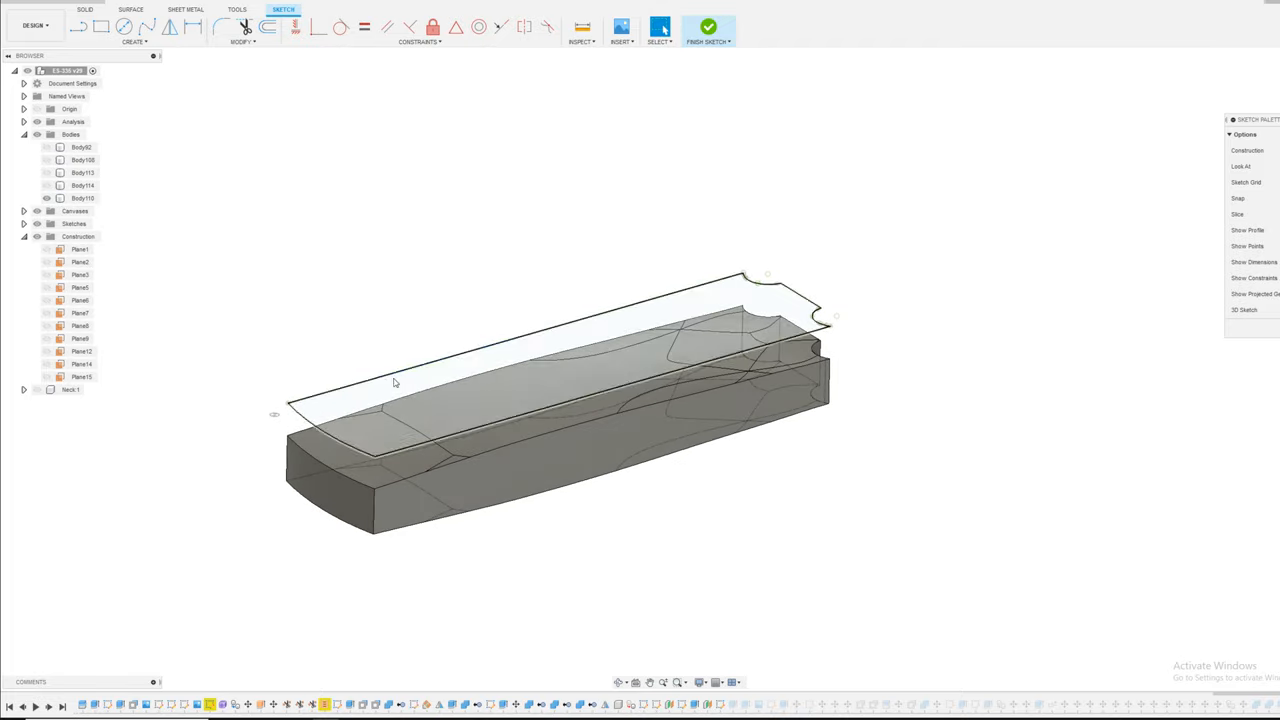
left_click(36, 224)
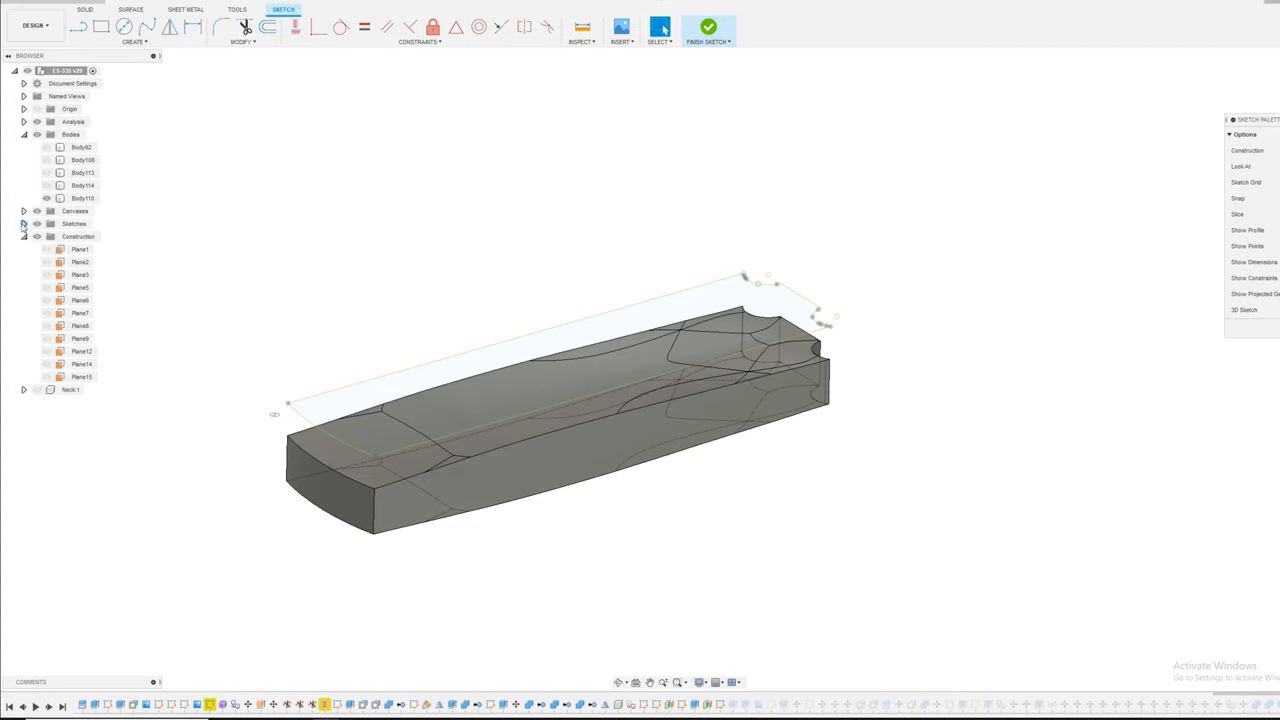
Expand Sketches in the Browser and choose an option from the new sketch's context menu.
left_click(24, 212)
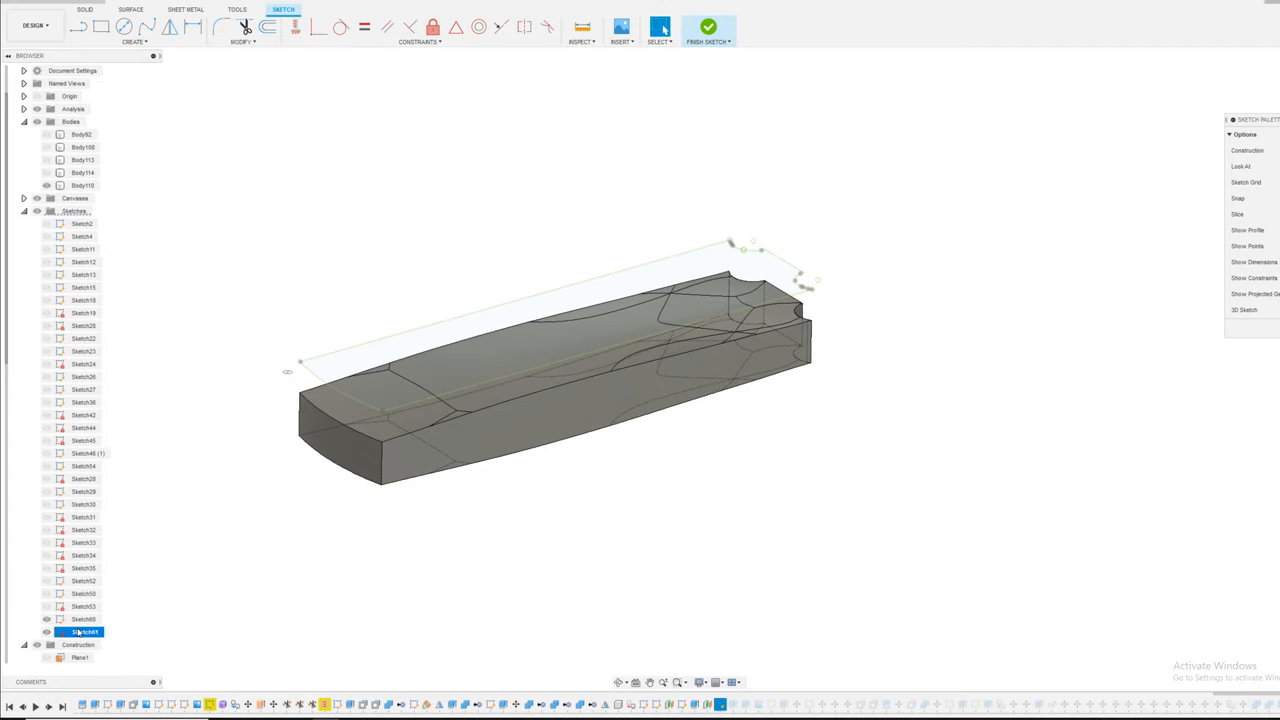
left_click(46, 620)
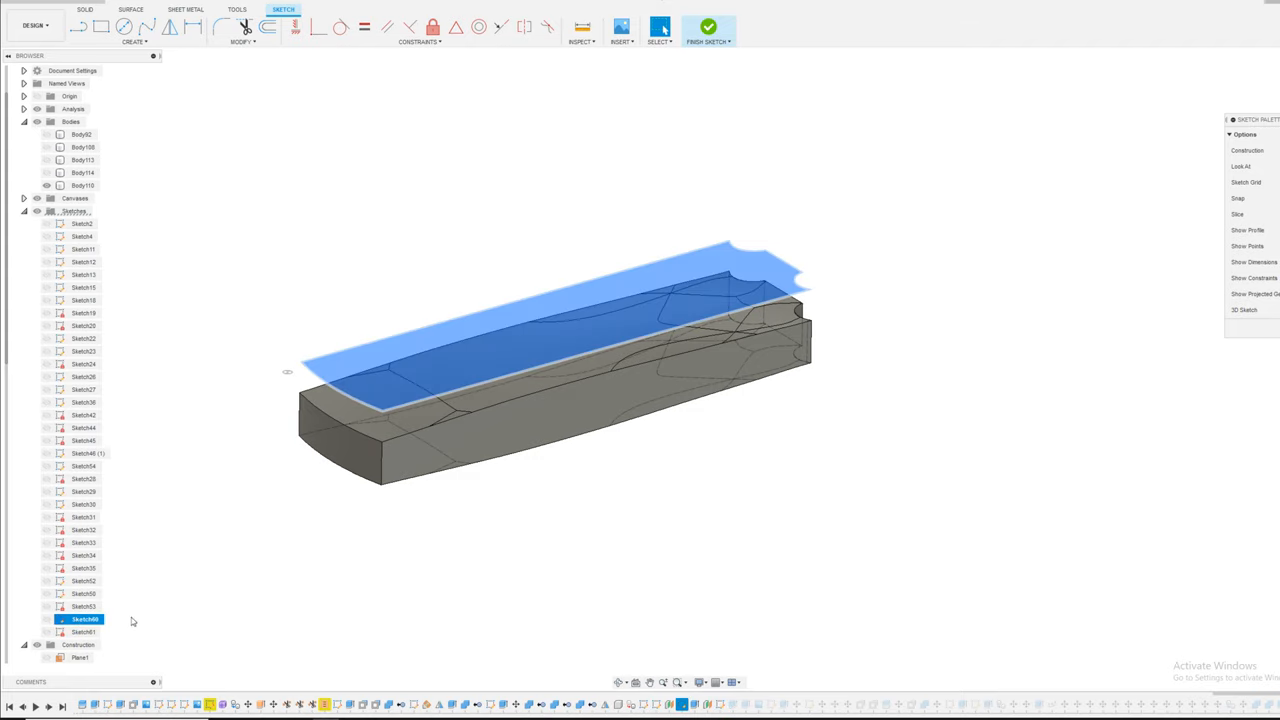
right_click(84, 620)
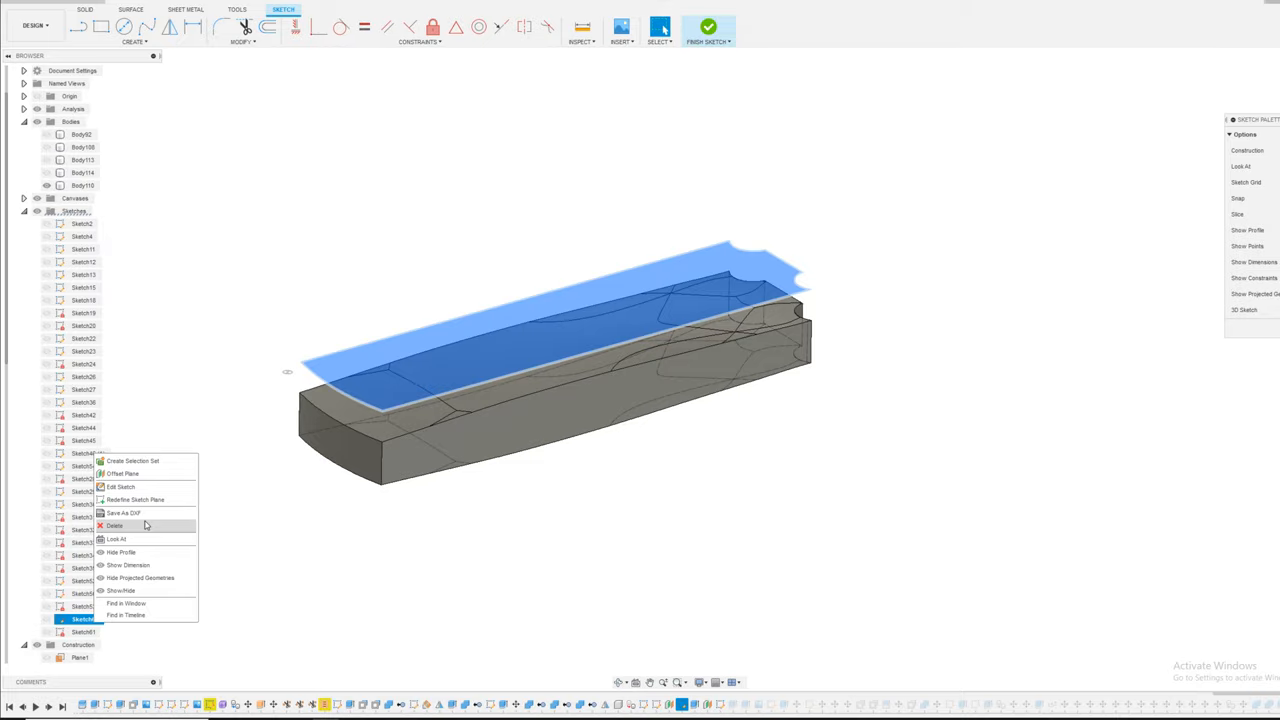
left_click(116, 526)
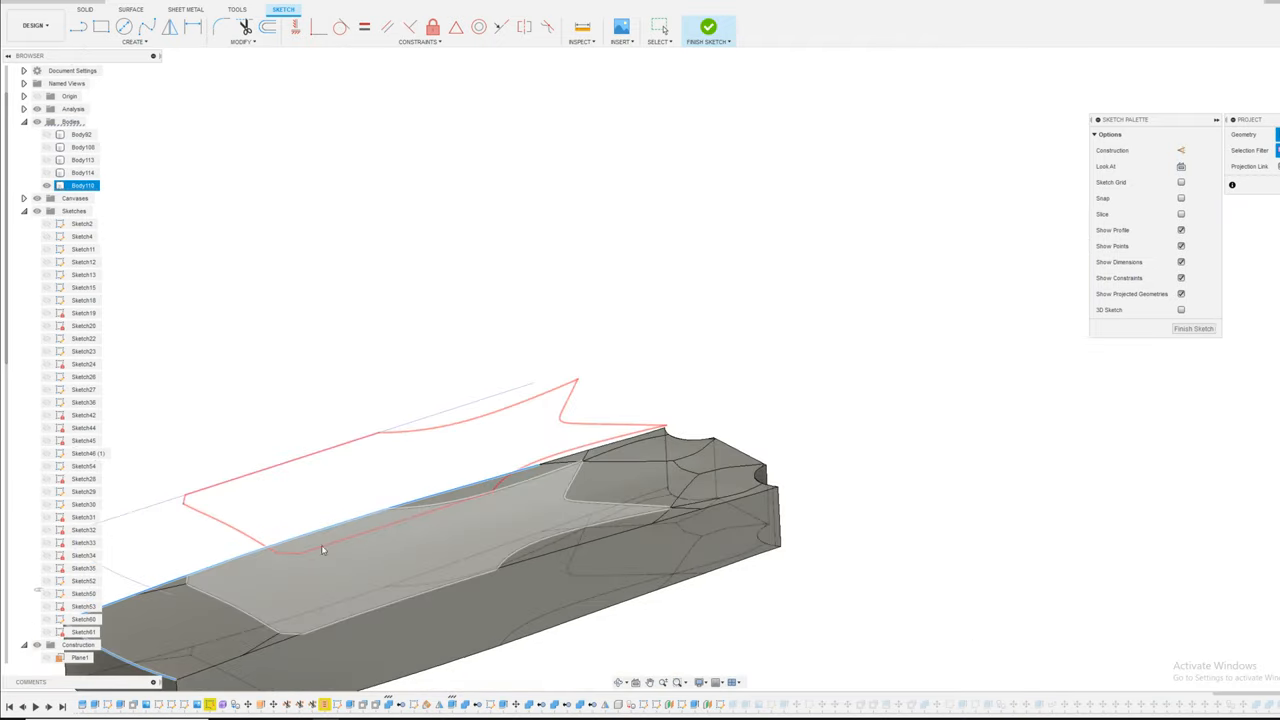
mouse_move(392, 524)
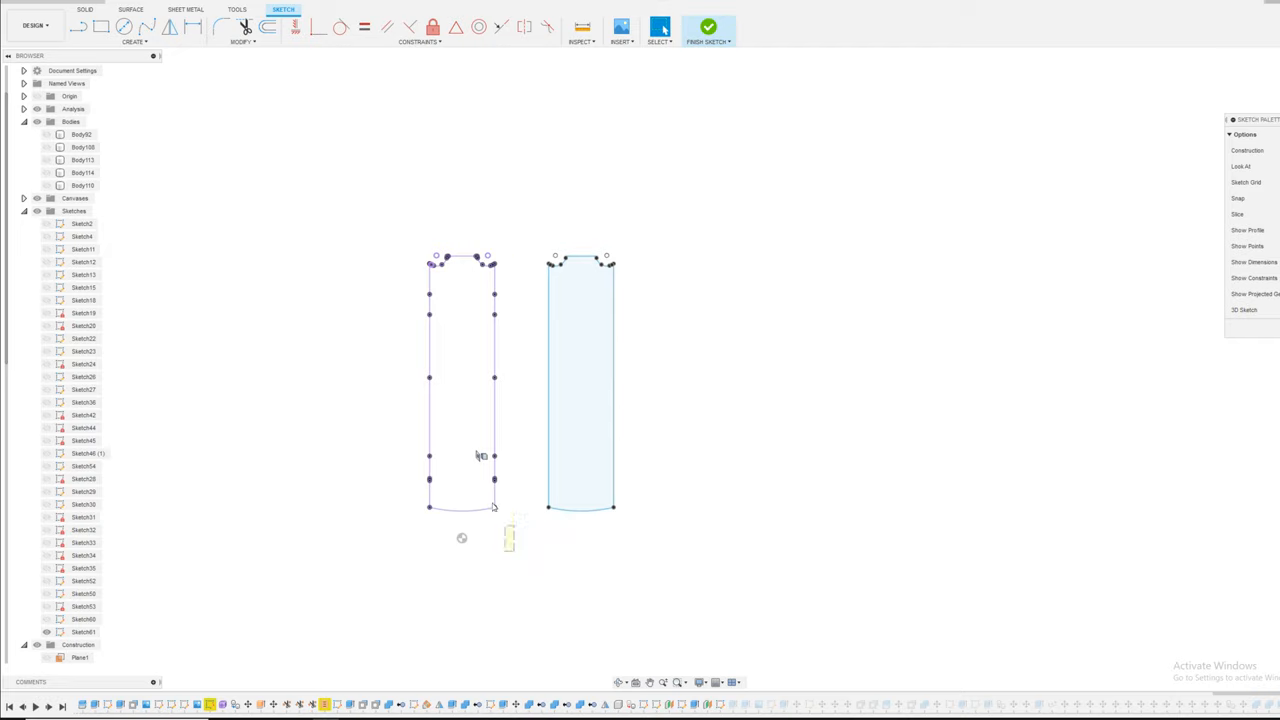
Return to the Home 3D view so the carved block shows on its own.
left_click(460, 384)
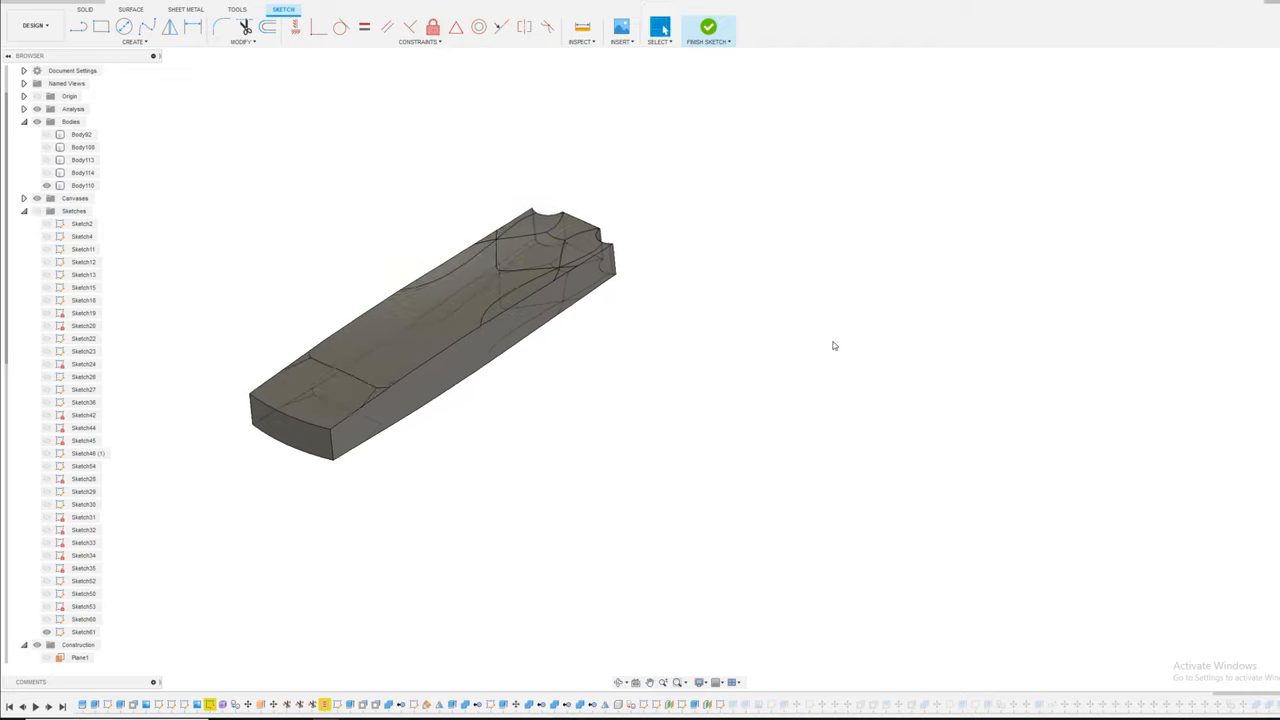
Finish the sketch and select the outline sketch profile for extruding a new slab body.
left_click(708, 28)
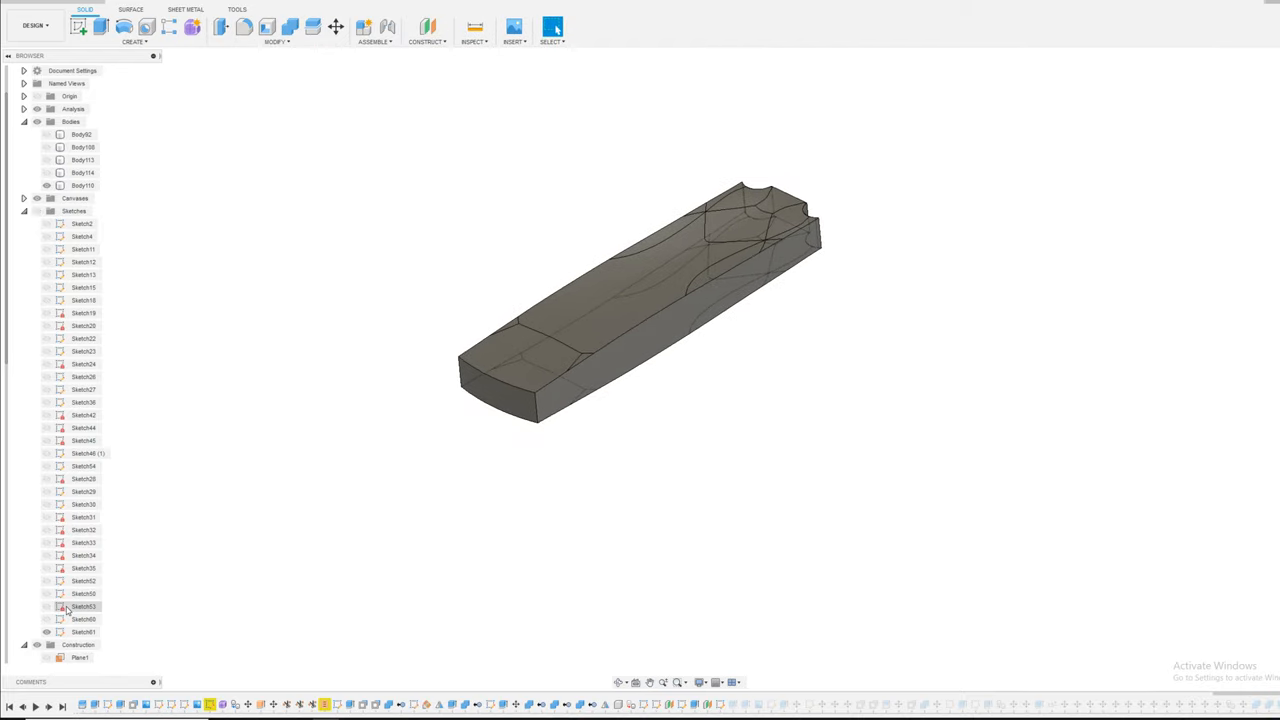
left_click(84, 606)
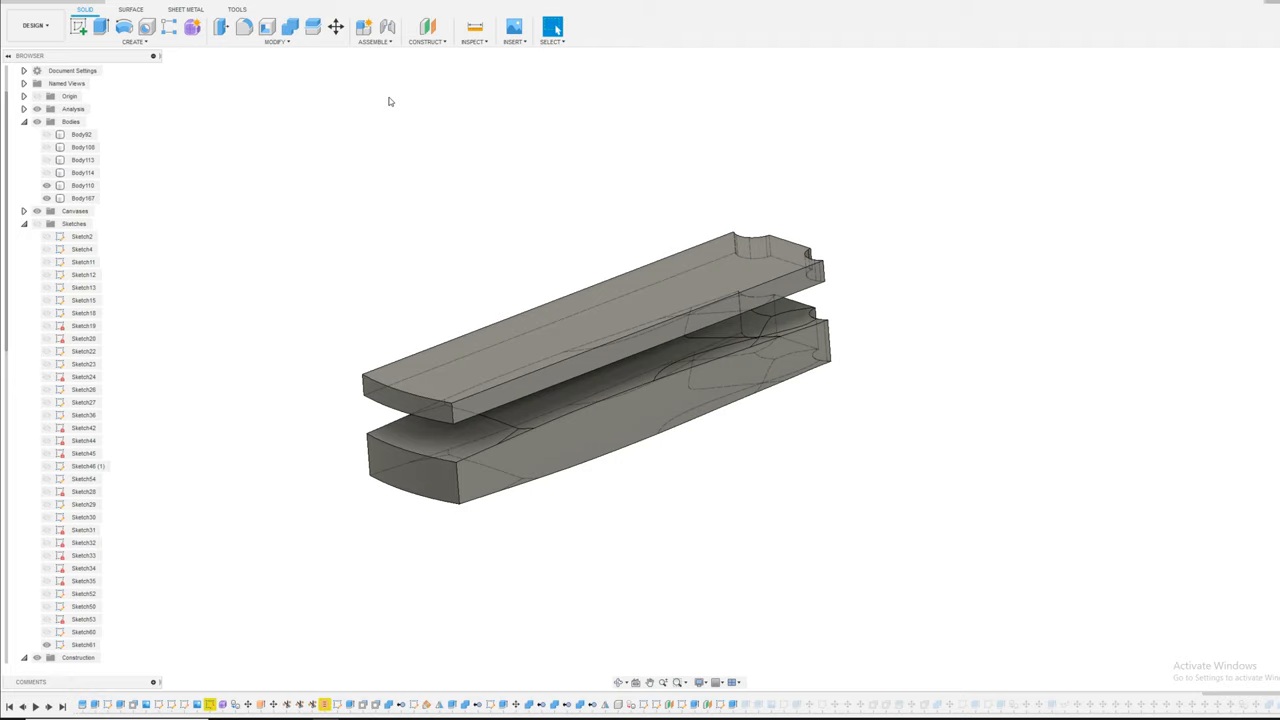
Move the slab down into the block's carved top and cut the block's shape out of it, keeping tools.
left_click(84, 198)
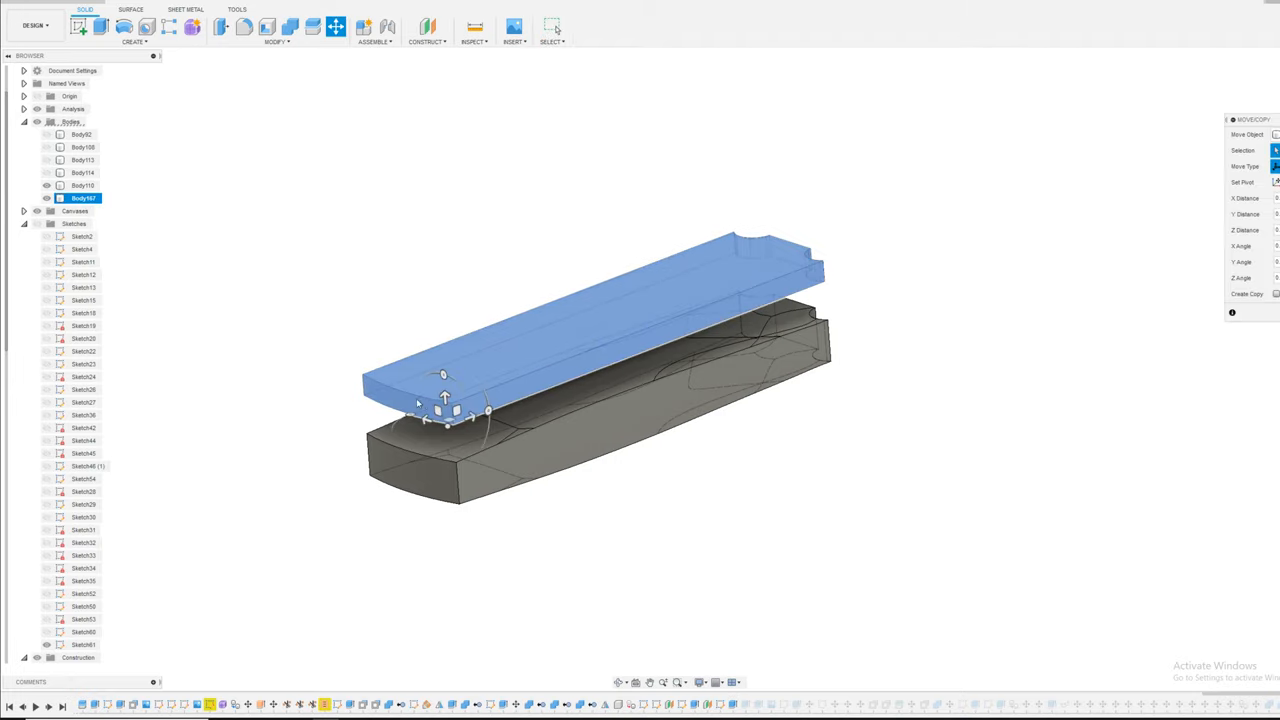
left_click_drag(444, 396, 448, 432)
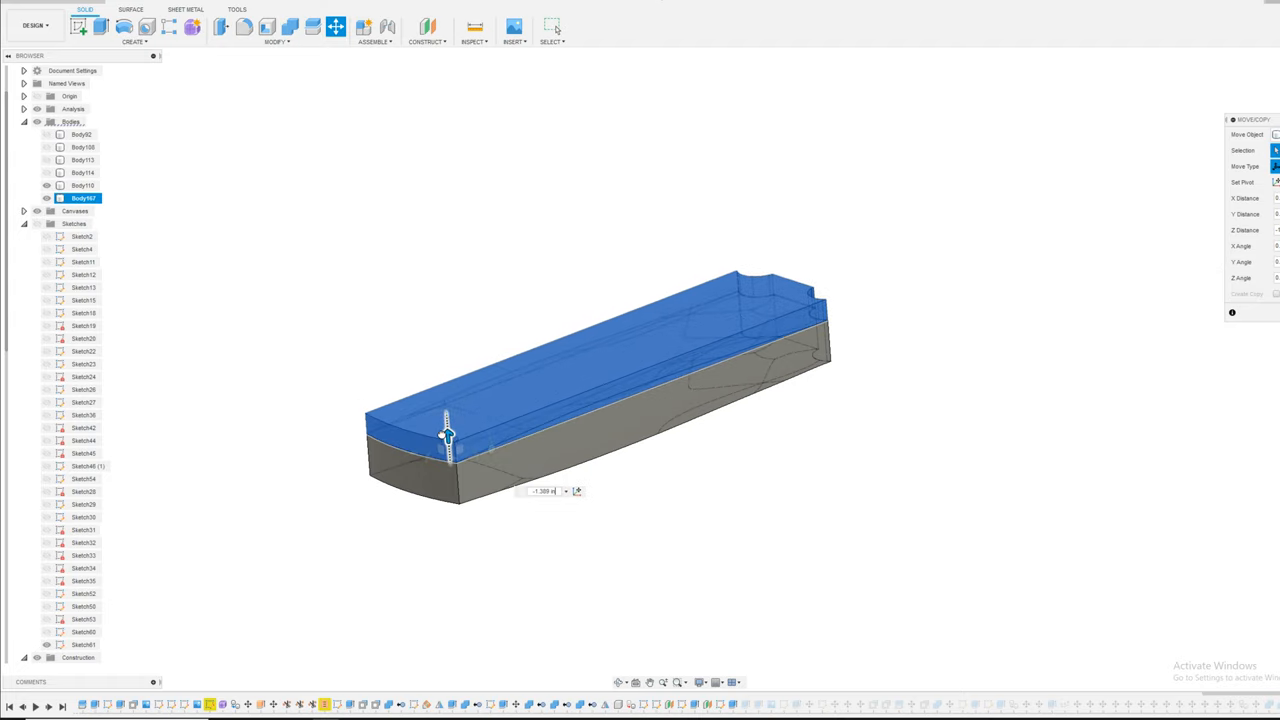
left_click_drag(448, 430, 448, 444)
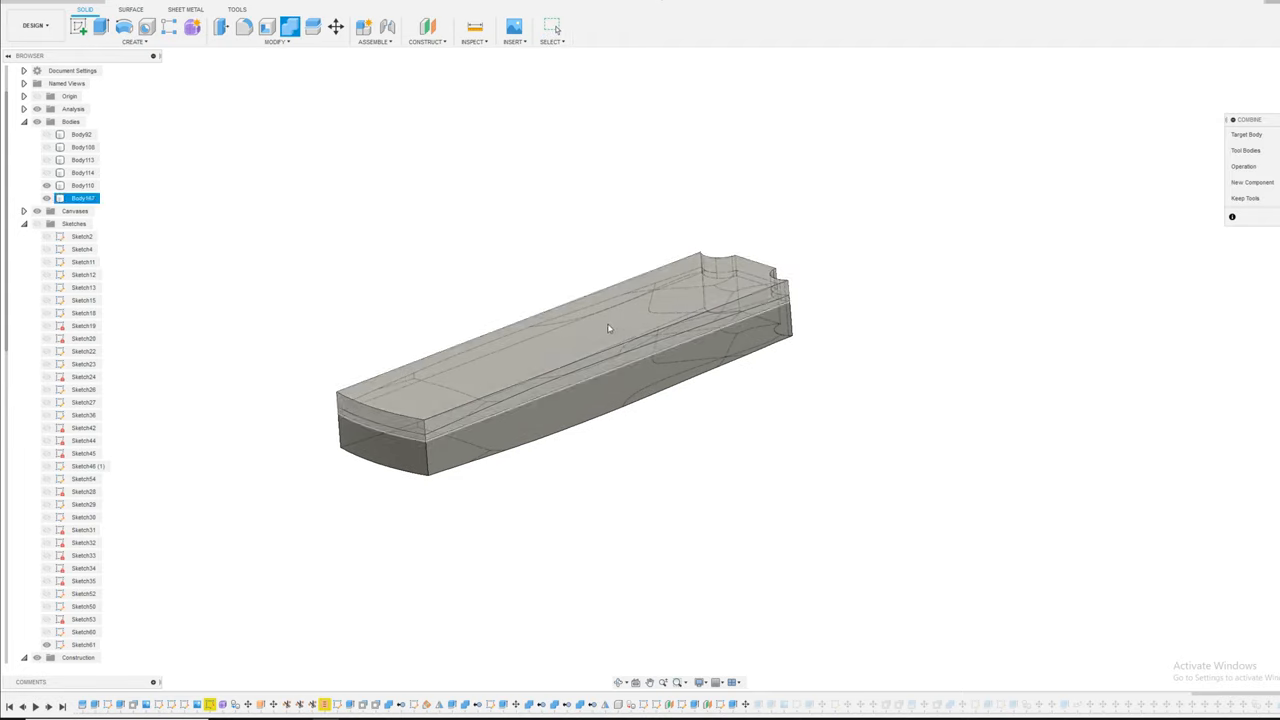
left_click(82, 184)
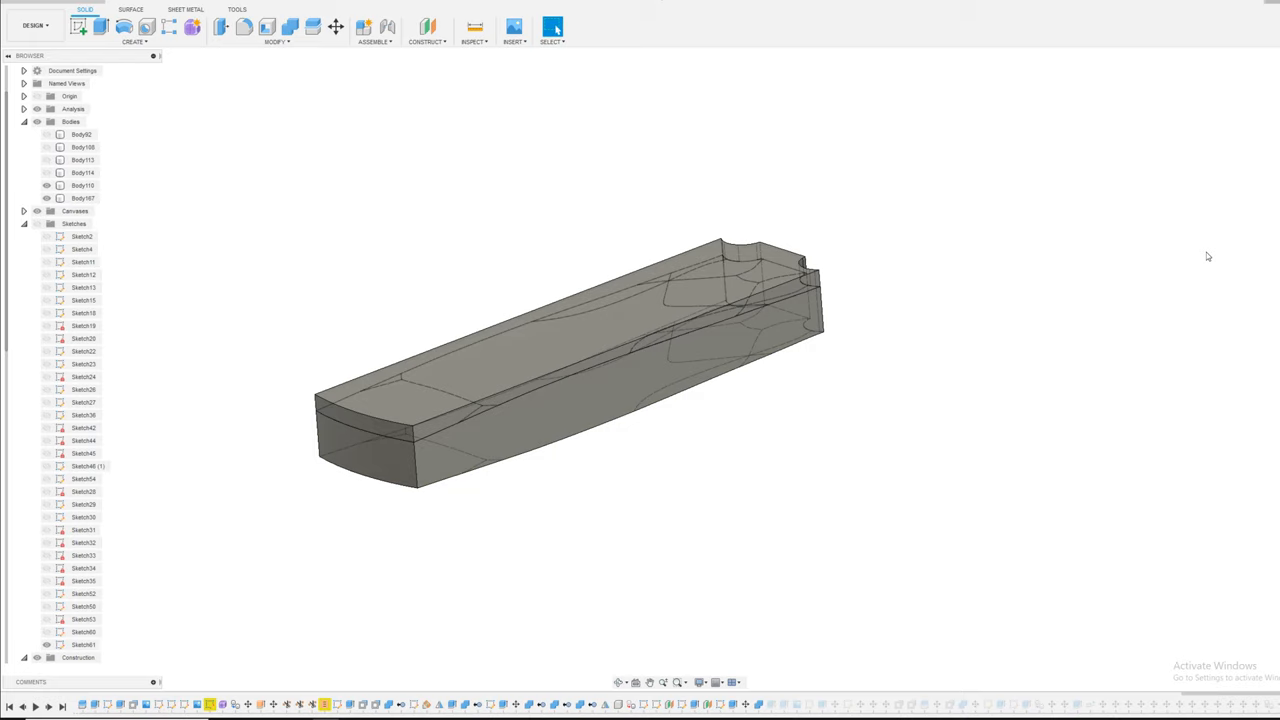
left_click(46, 198)
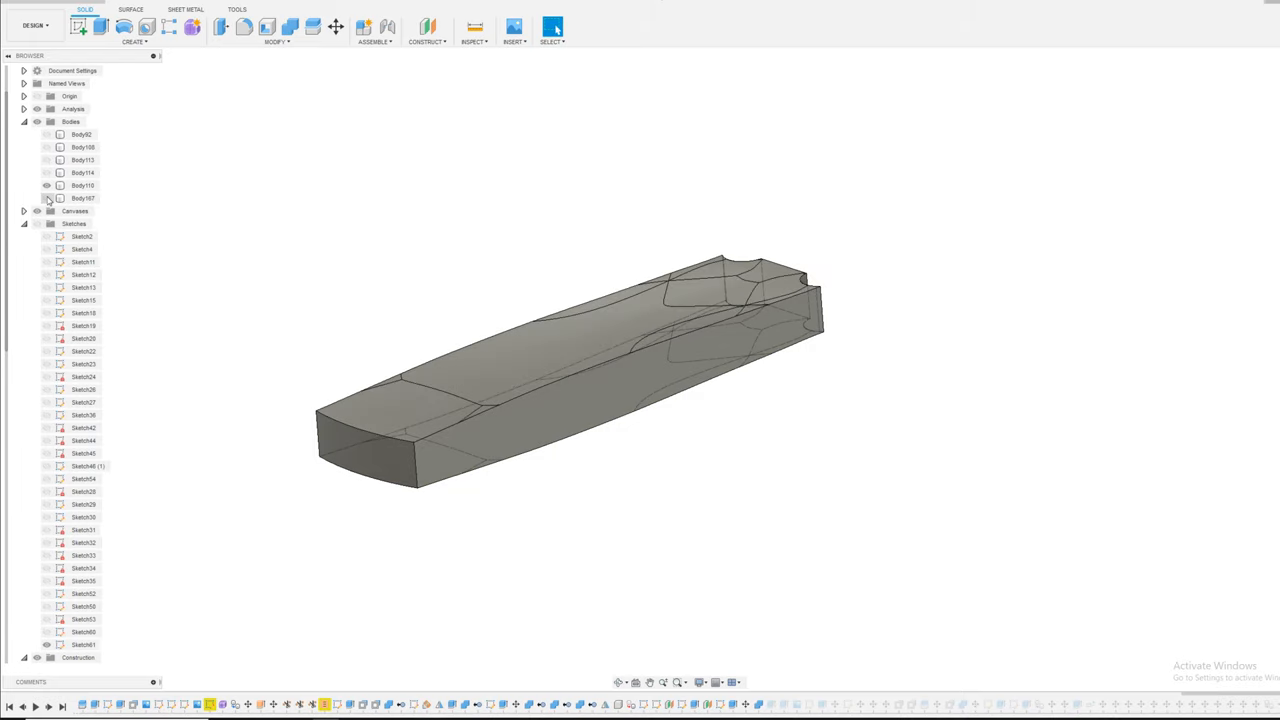
left_click(84, 198)
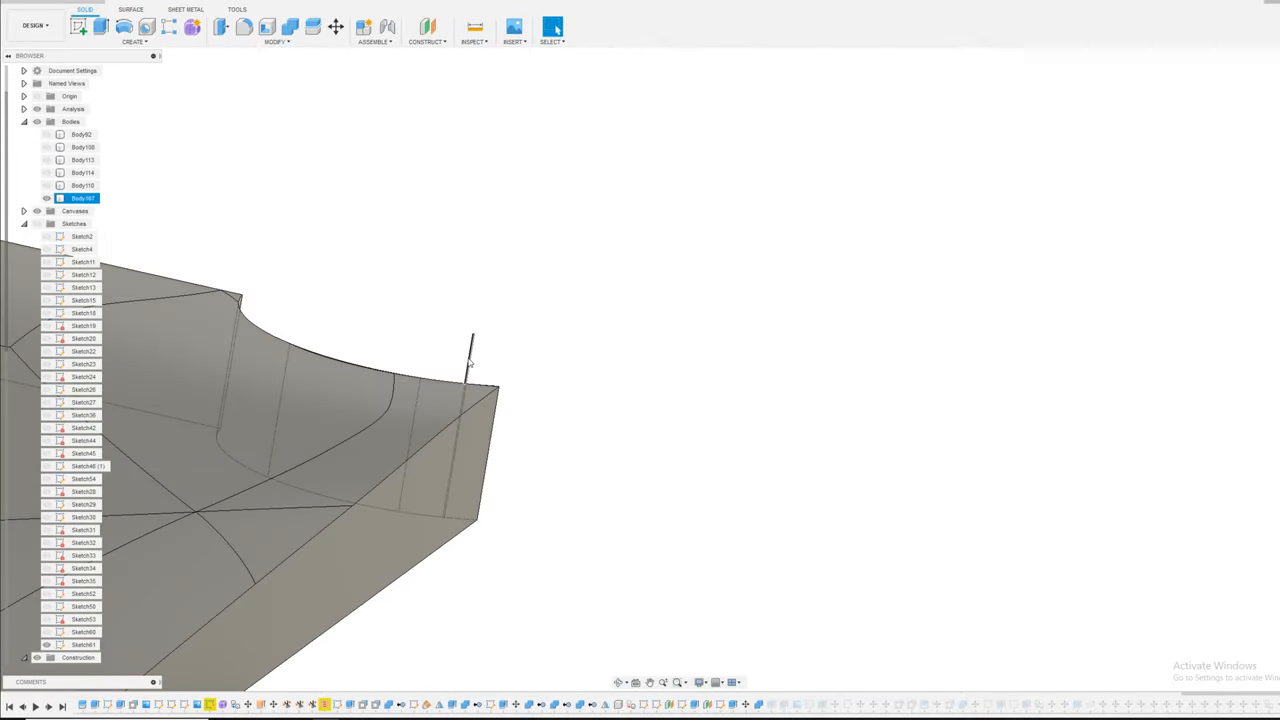
left_click(470, 360)
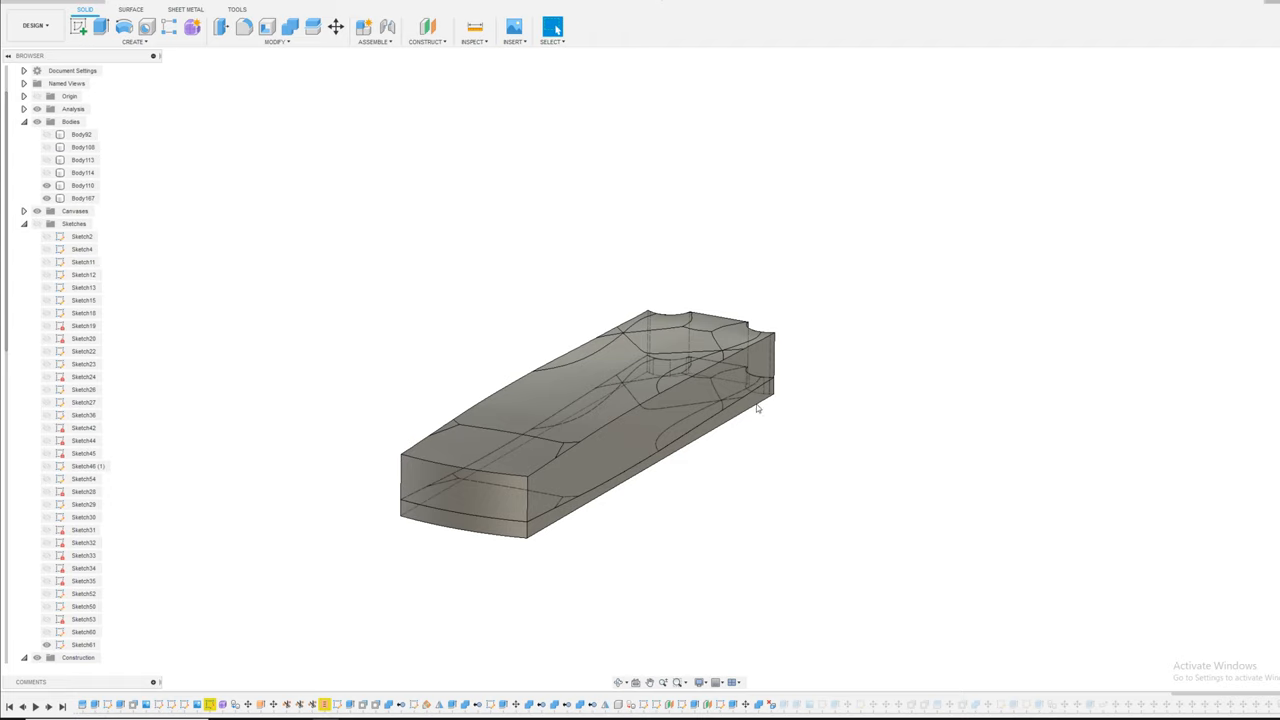
mouse_move(562, 354)
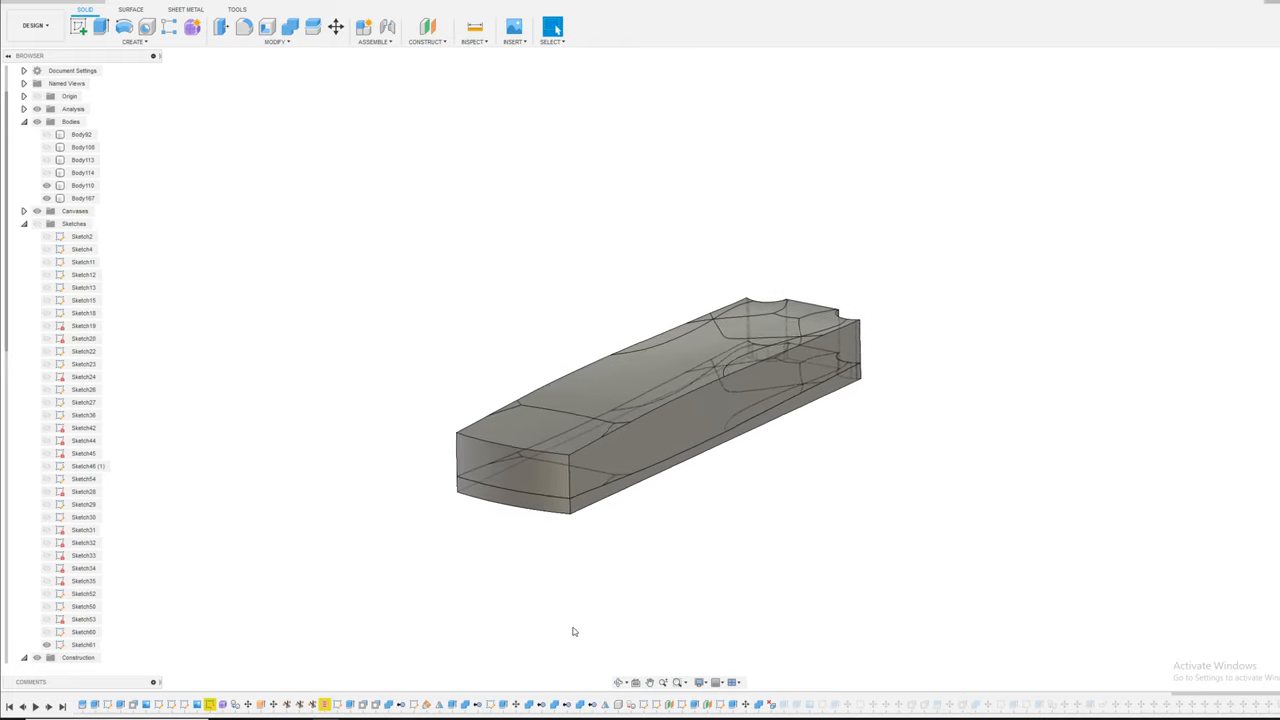
left_click(82, 134)
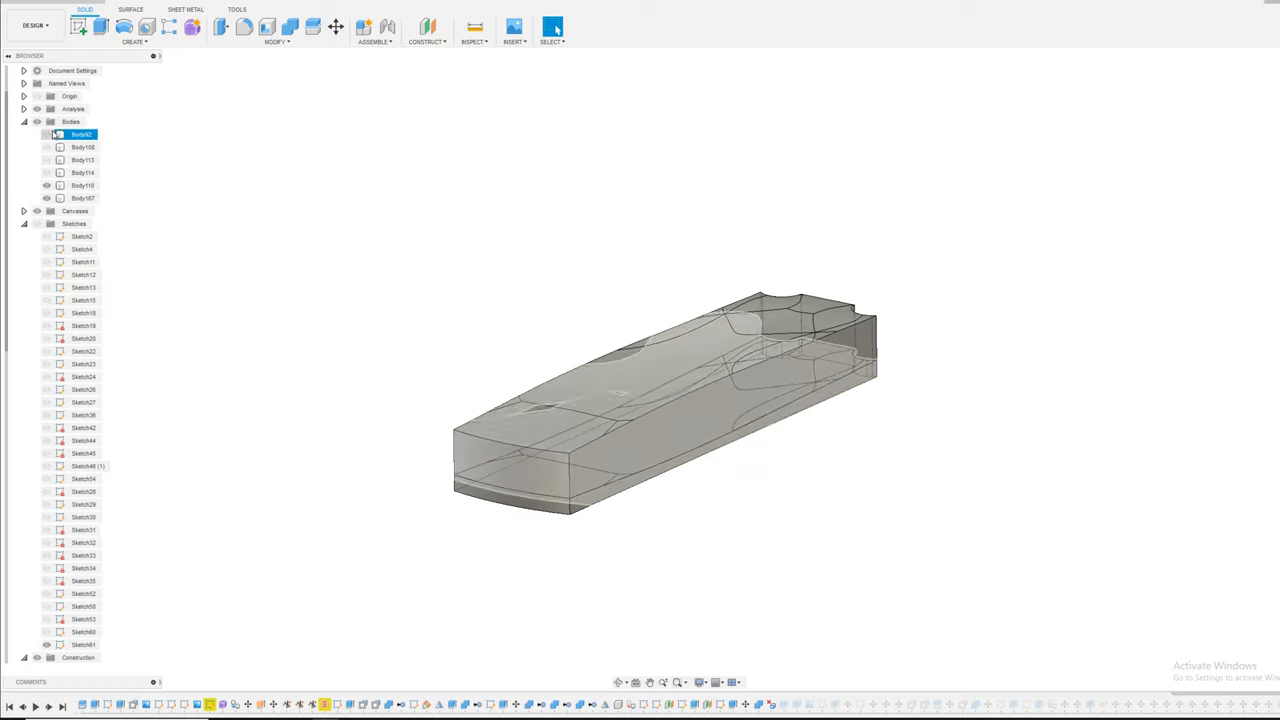